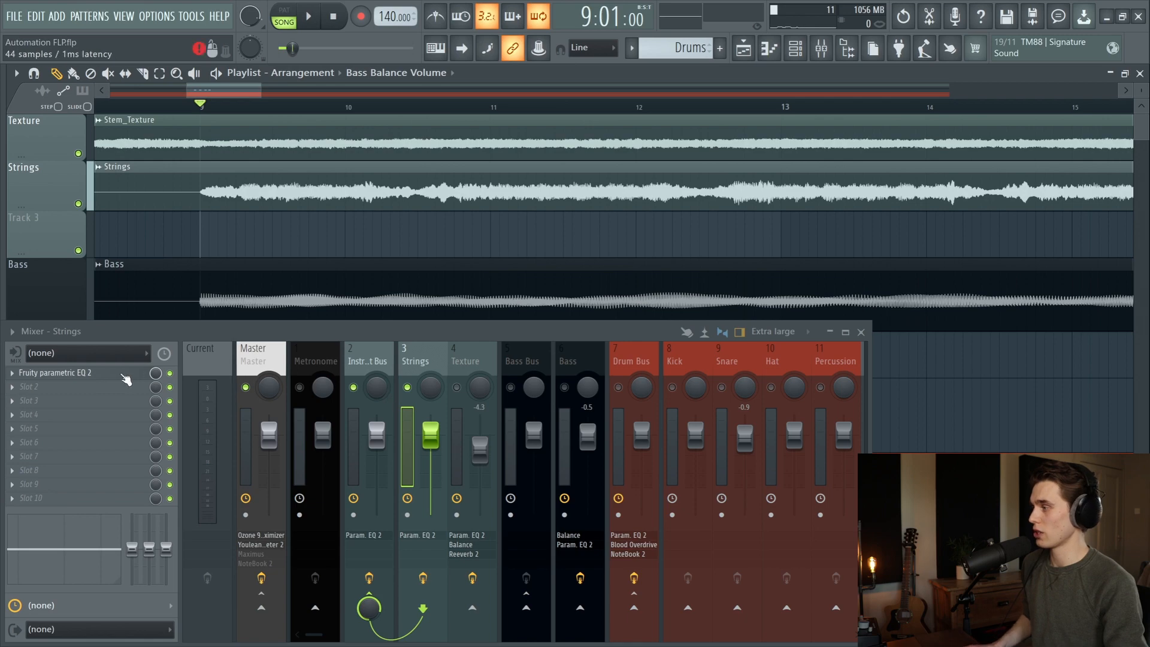
Sweep band 7 of the Strings Parametric EQ 2 down to roughly 319 Hz.
{"action": "left_click", "coordinate": [55, 373]}
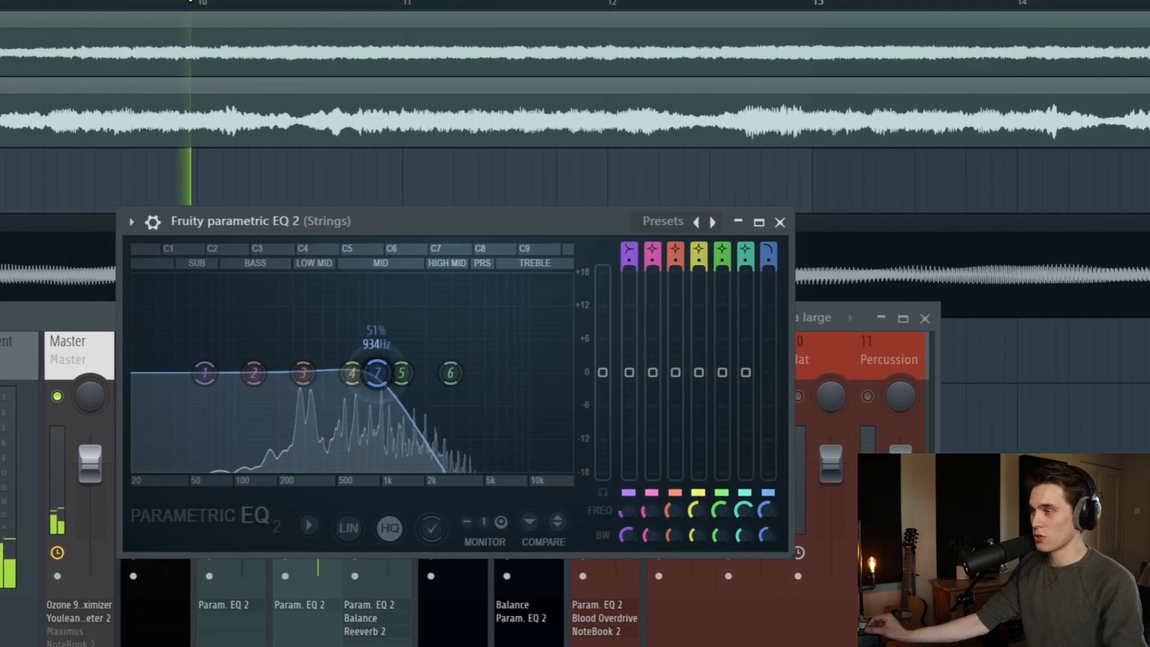
{"action": "left_click_drag", "start_coordinate": [377, 374], "coordinate": [303, 374]}
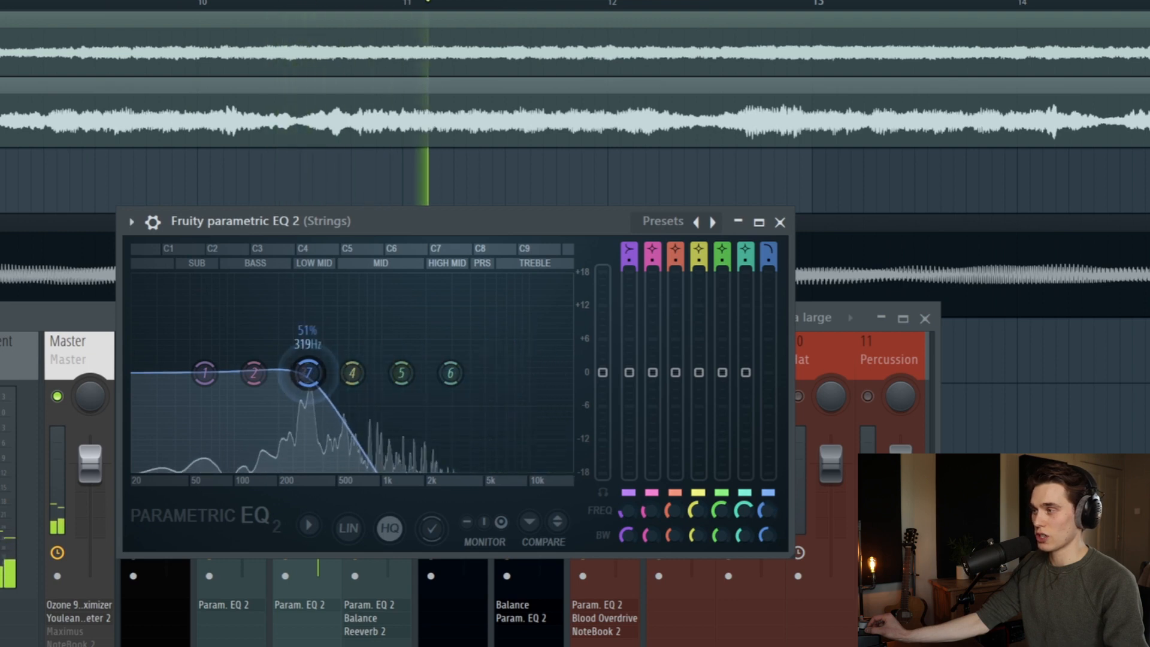
{"action": "left_click_drag", "start_coordinate": [306, 373], "coordinate": [383, 373]}
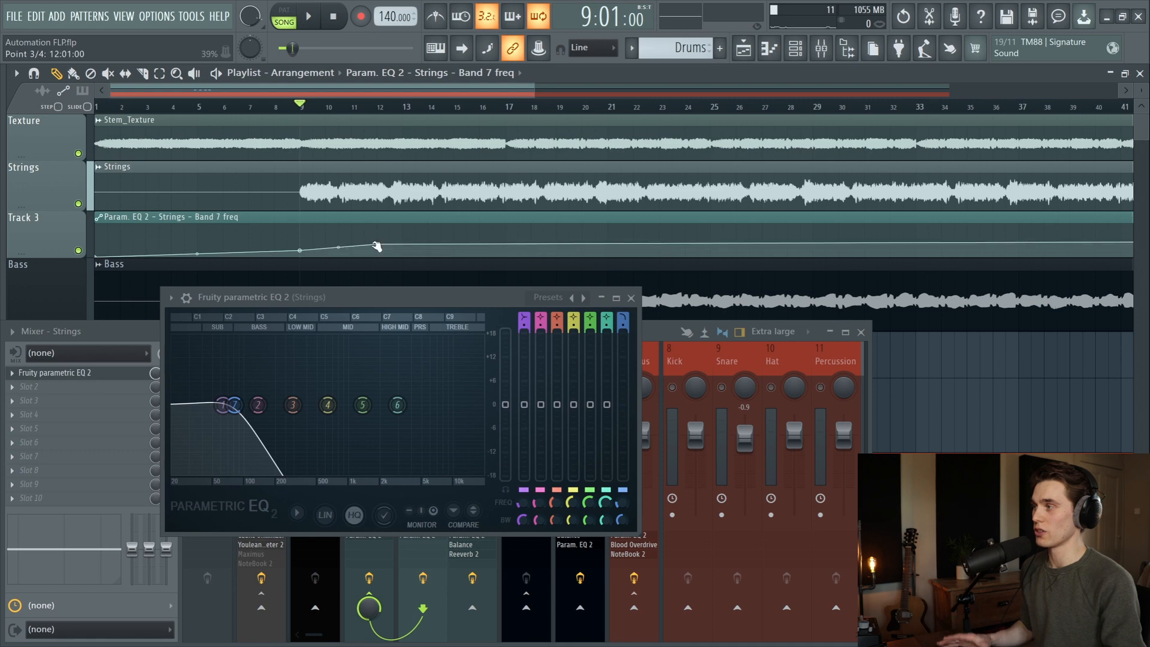
Reshape the band 7 frequency clip into a rising ramp with a point near bar 10.
{"action": "left_click_drag", "start_coordinate": [376, 246], "coordinate": [308, 255]}
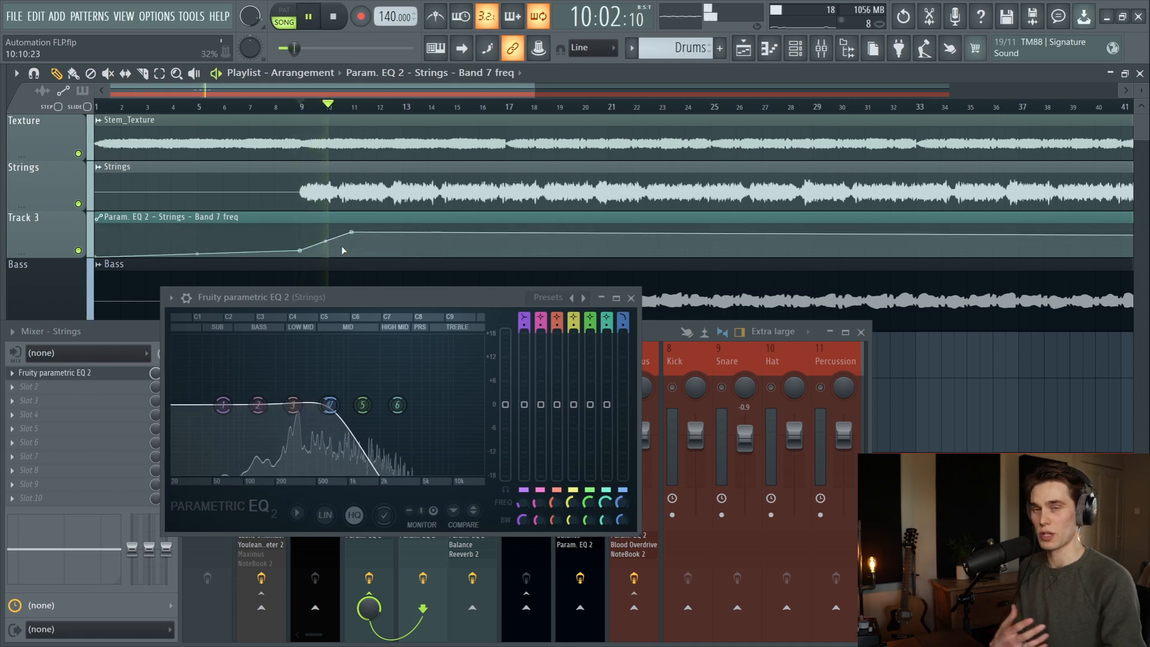
{"action": "left_click_drag", "start_coordinate": [330, 405], "coordinate": [405, 404]}
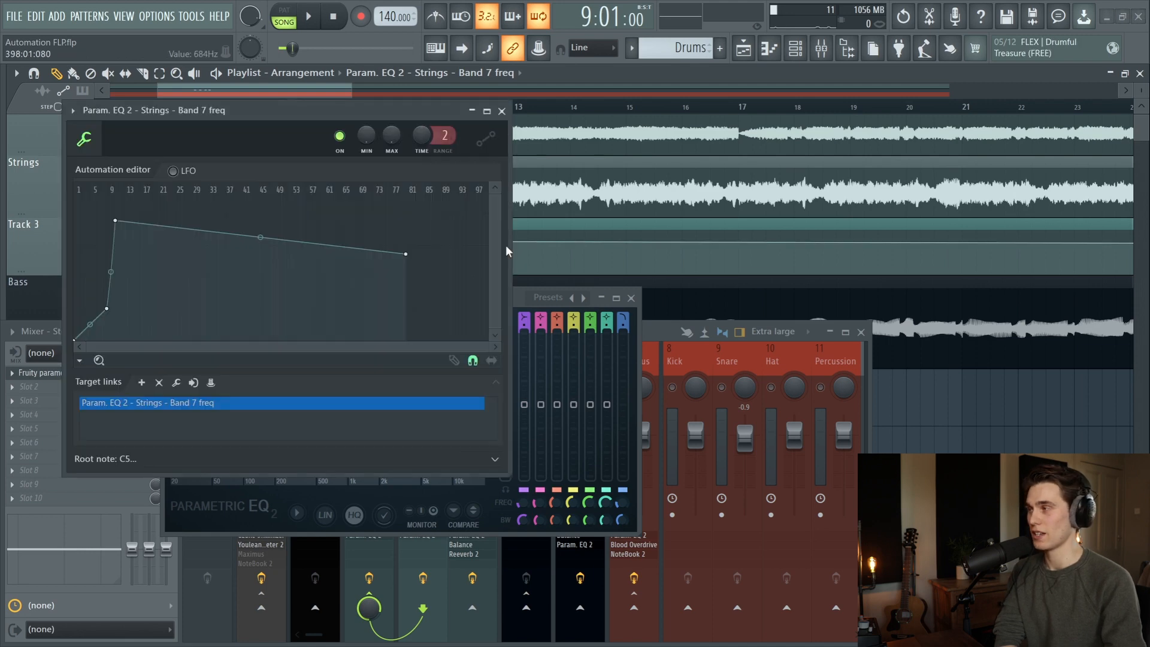
Raise the clip's final point so the curve holds at peak level.
{"action": "left_click_drag", "start_coordinate": [406, 254], "coordinate": [405, 221]}
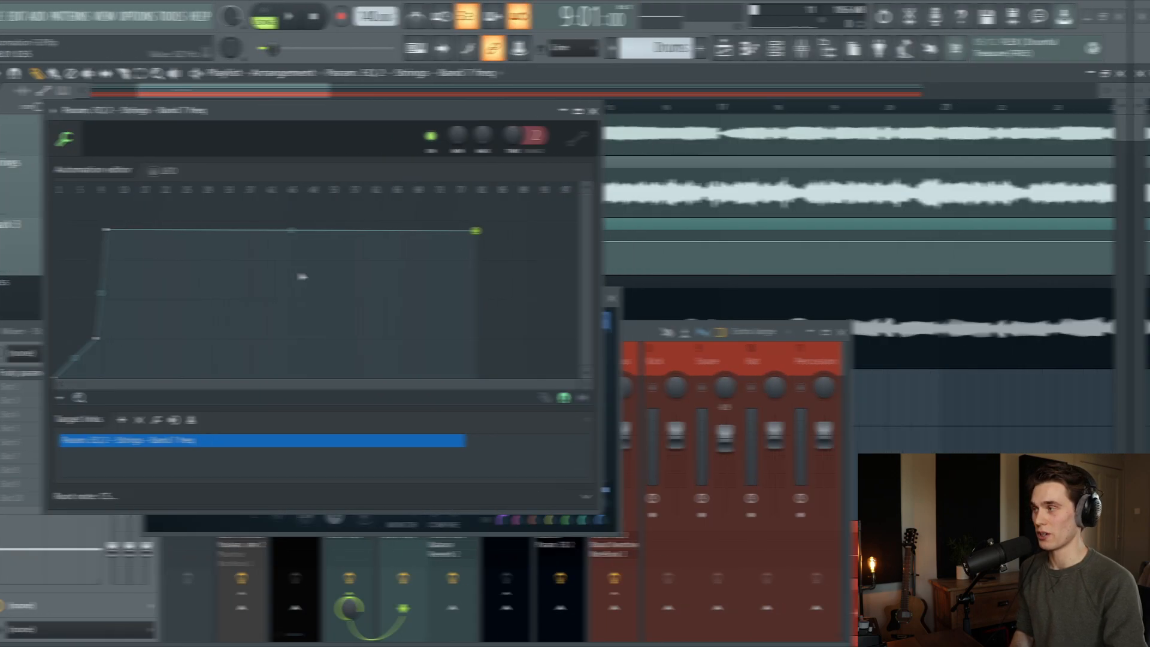
Maximize the automation editor and set the peak point higher at bar 11.
{"action": "left_click", "coordinate": [577, 111]}
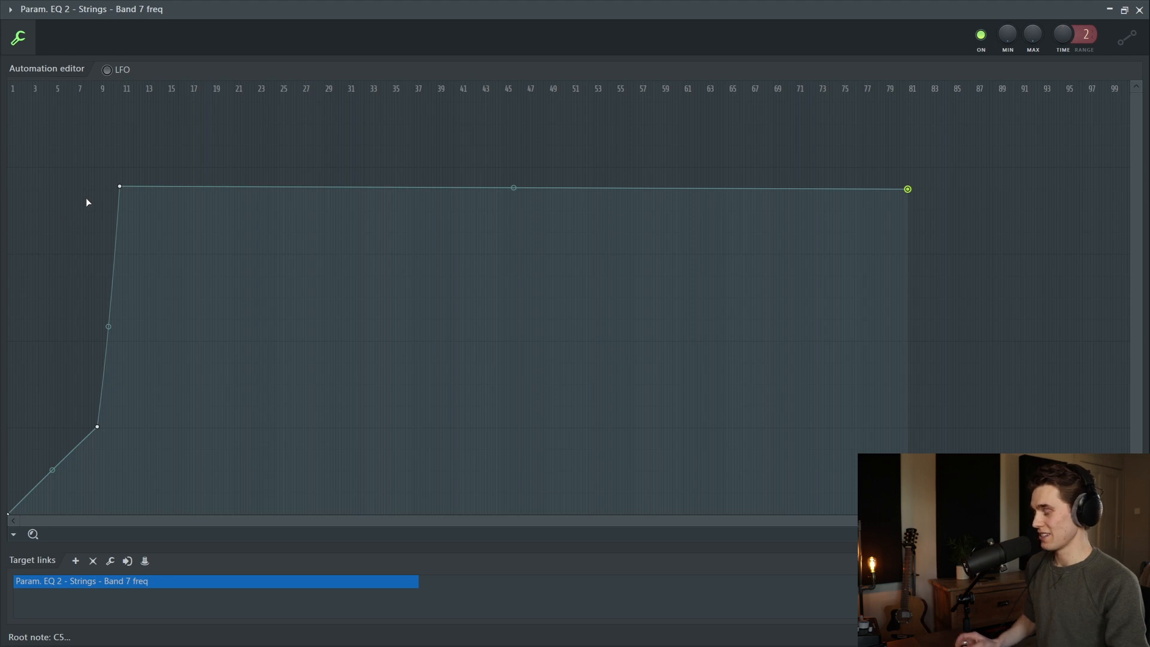
{"action": "mouse_move", "coordinate": [111, 212]}
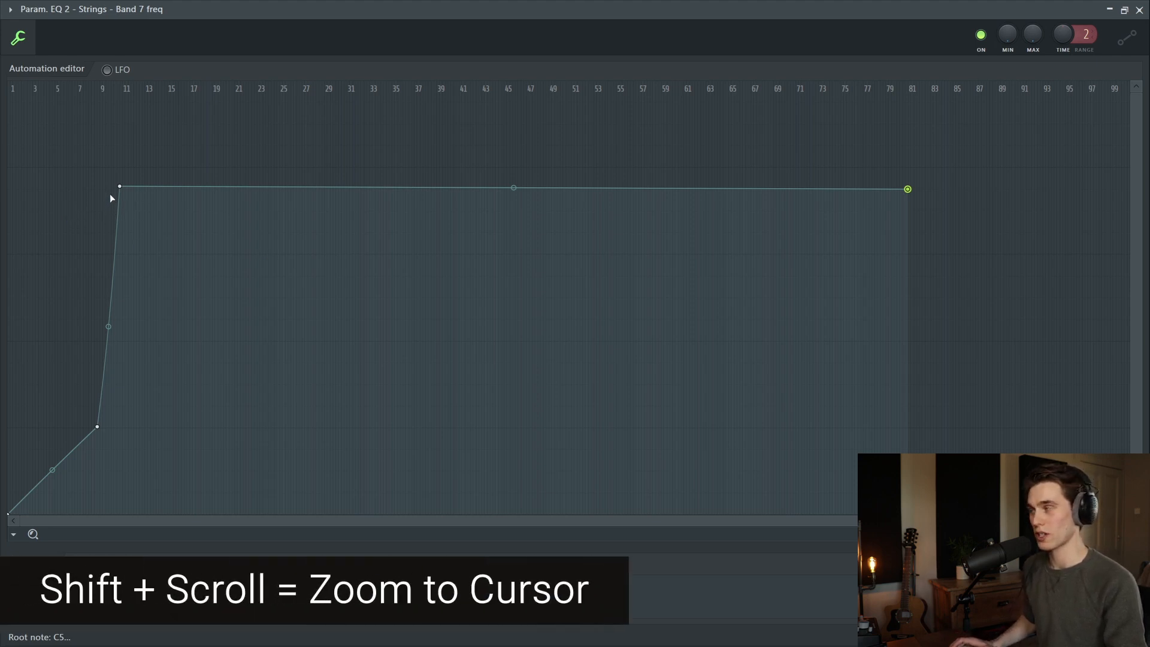
{"action": "scroll", "scroll_direction": "down", "scroll_amount": 3}
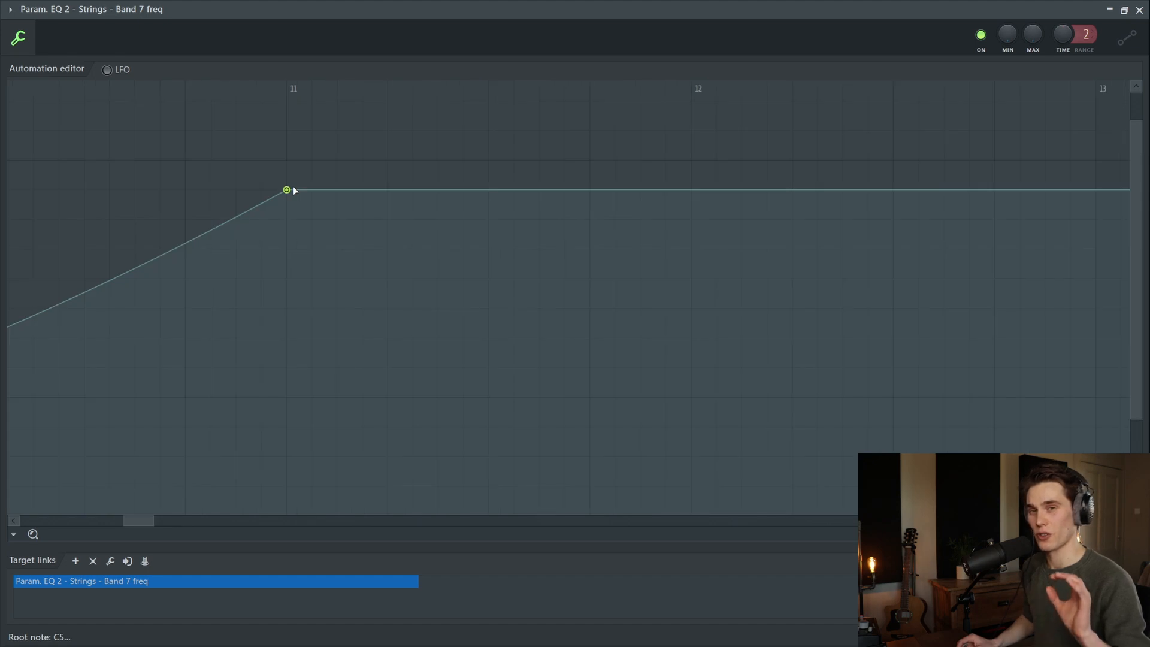
{"action": "left_click_drag", "start_coordinate": [287, 190], "coordinate": [286, 159]}
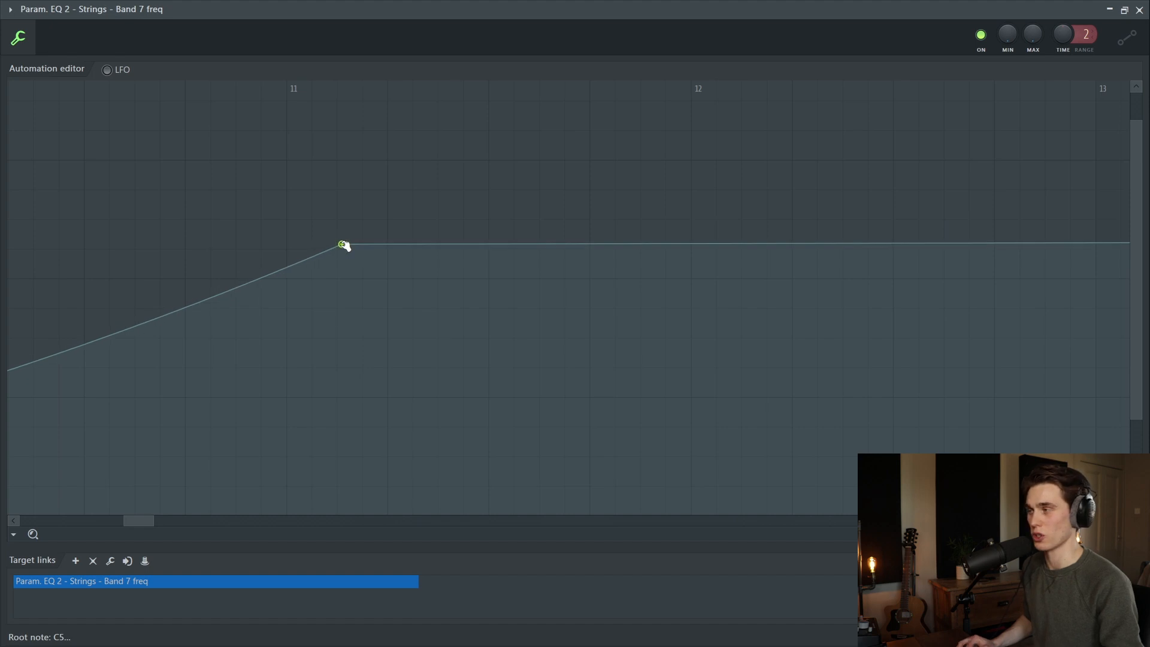
{"action": "left_click_drag", "start_coordinate": [343, 245], "coordinate": [290, 160]}
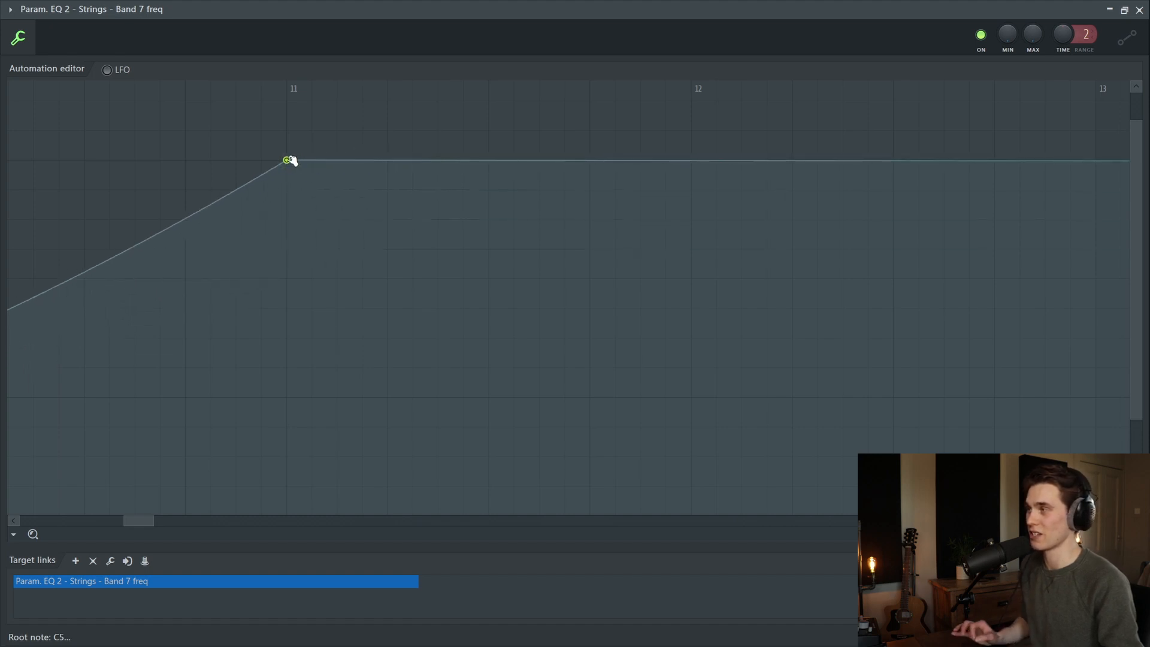
{"action": "mouse_move", "coordinate": [392, 161]}
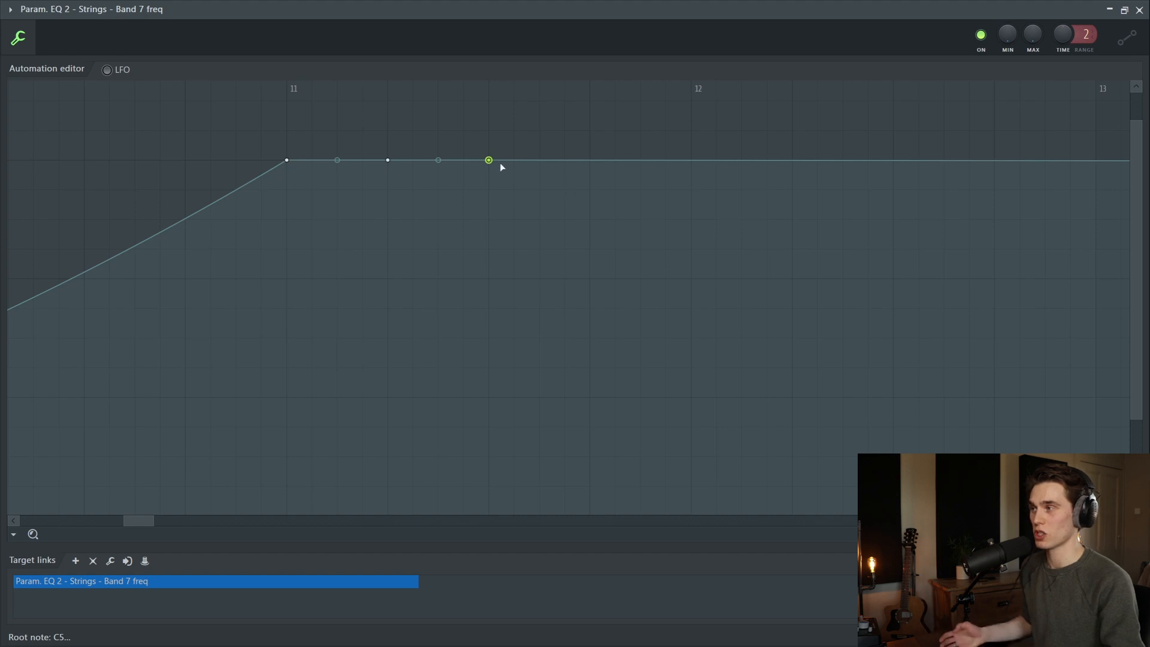
Pull a new point after bar 11 down to form a curved dip.
{"action": "left_click_drag", "start_coordinate": [489, 160], "coordinate": [388, 250]}
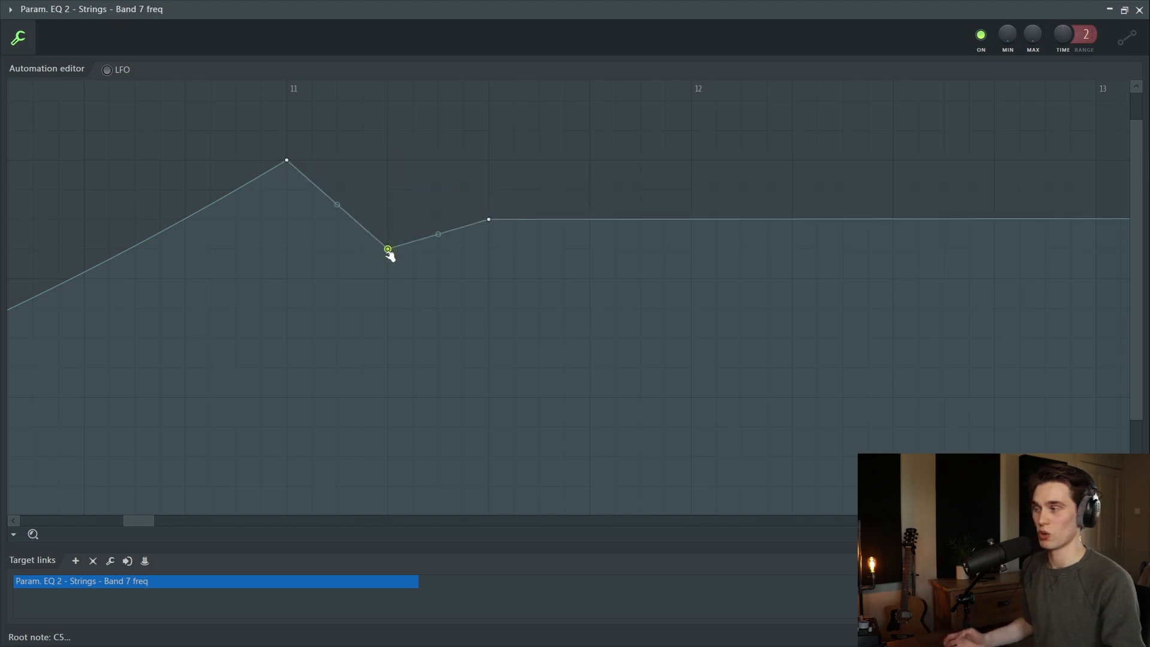
{"action": "mouse_move", "coordinate": [729, 185]}
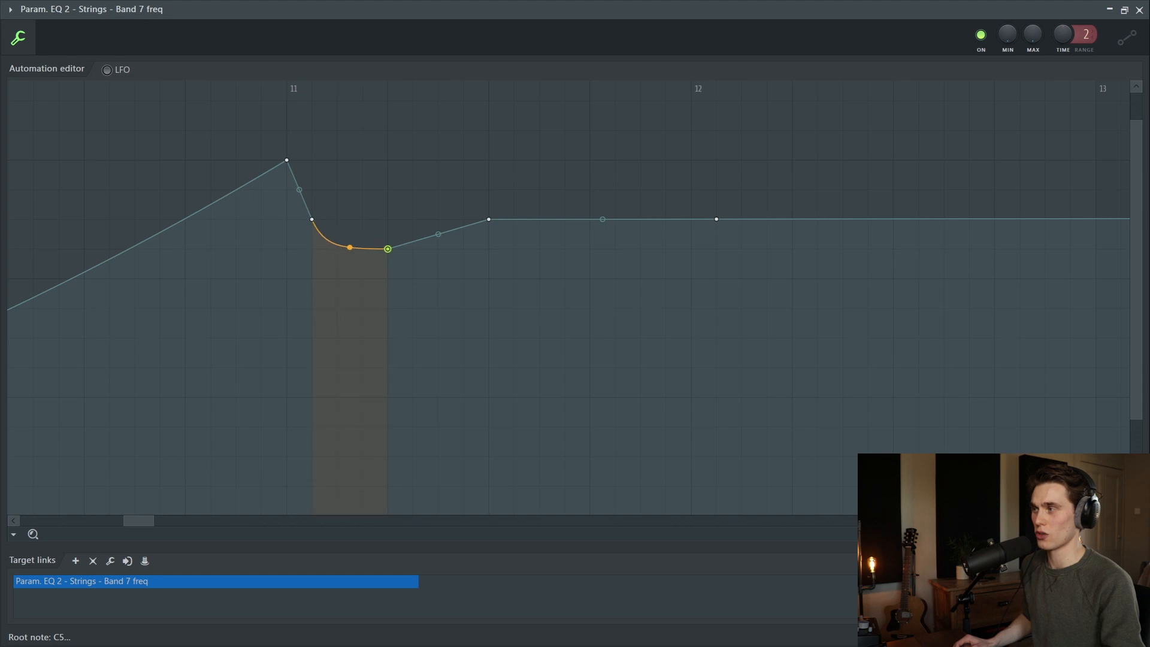
{"action": "right_click", "coordinate": [388, 248]}
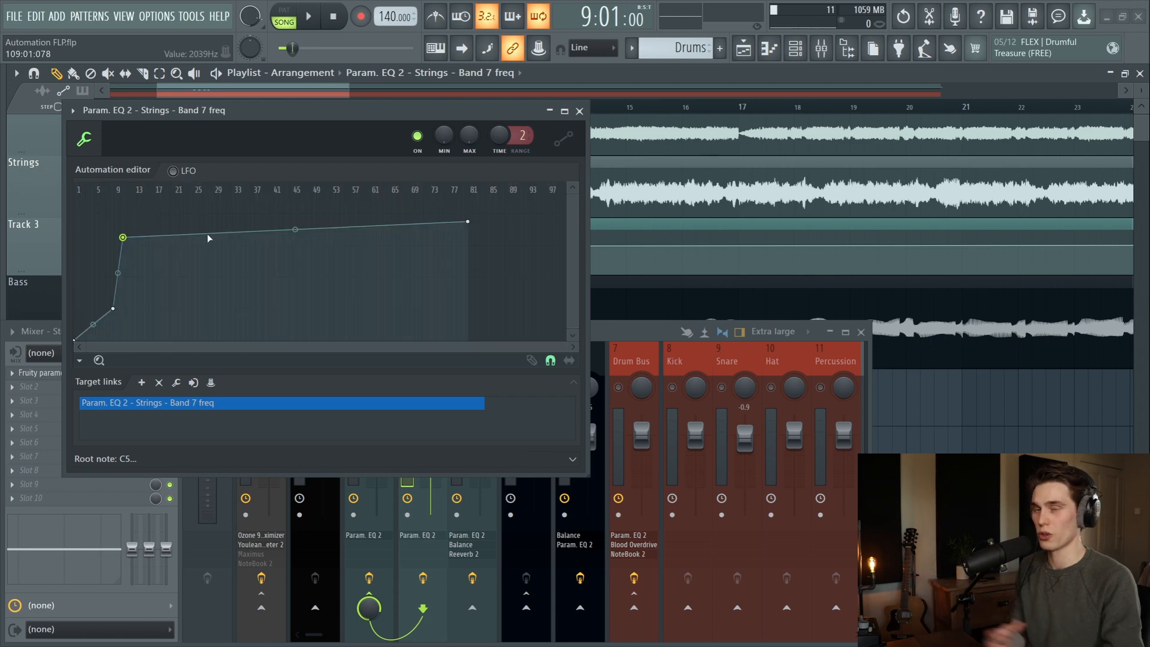
Restore the editor window, preview the LFO triangle, then return to the drawn curve.
{"action": "left_click", "coordinate": [122, 237]}
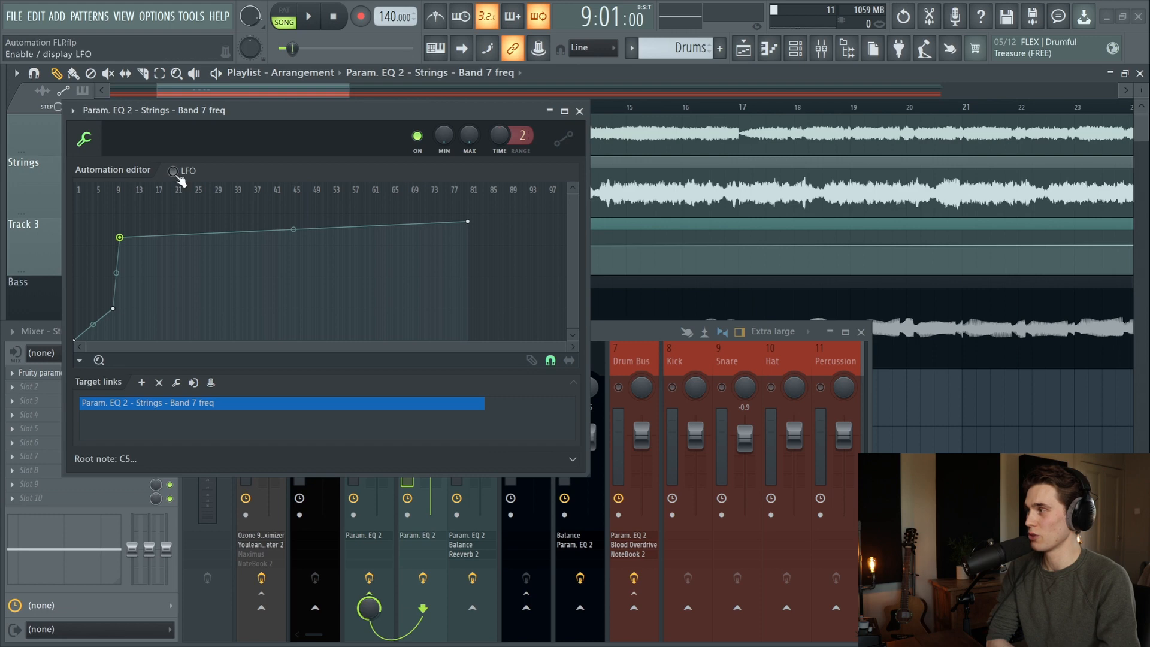
{"action": "left_click", "coordinate": [174, 170]}
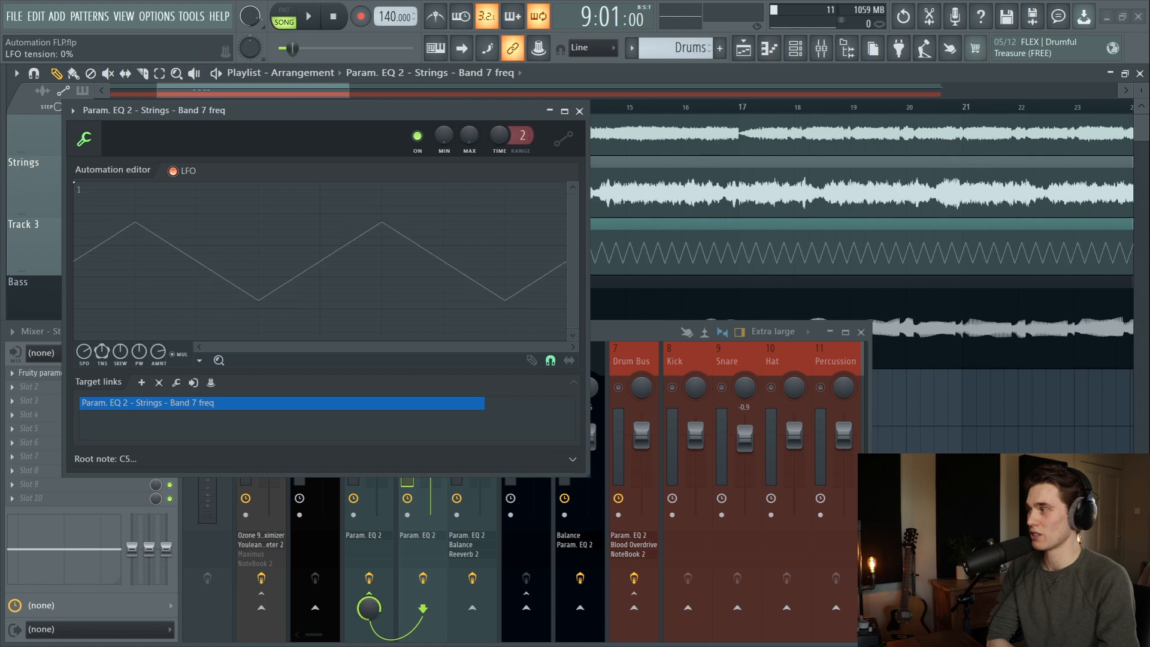
{"action": "left_click", "coordinate": [173, 170]}
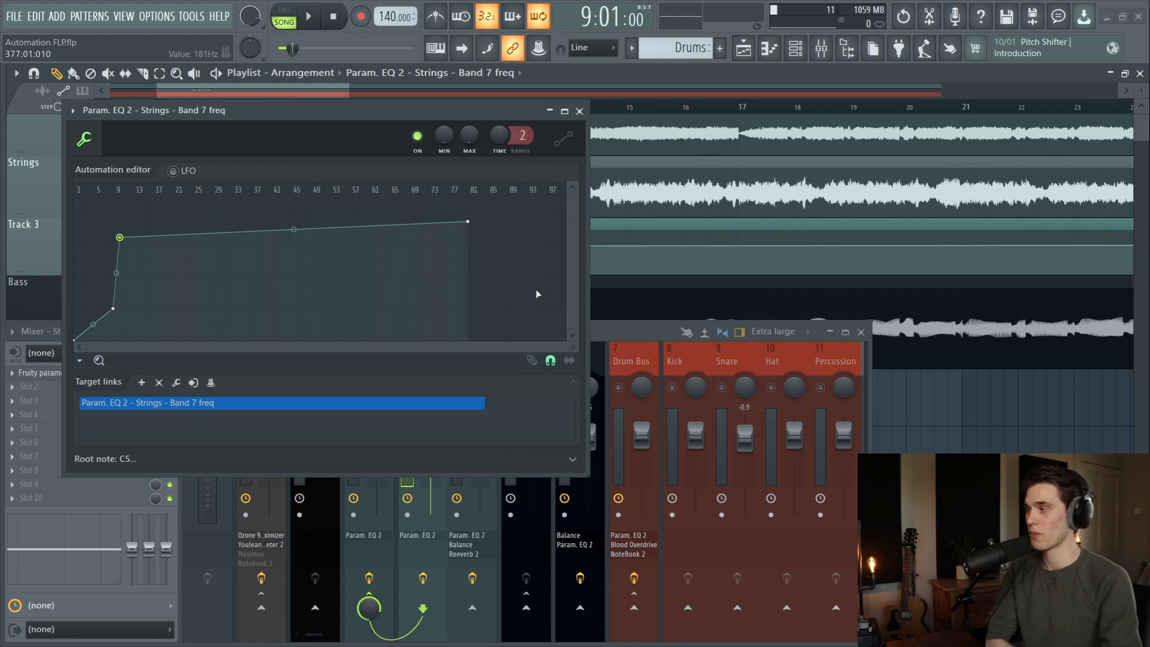
{"action": "mouse_move", "coordinate": [363, 274]}
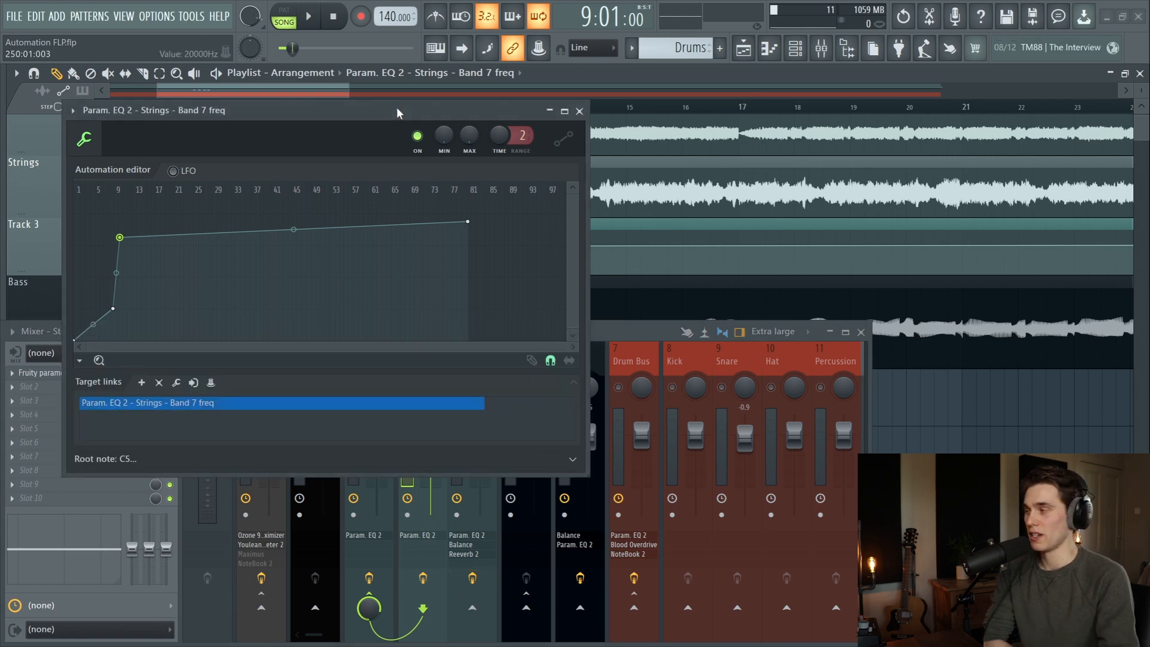
Add another target link so Fruity Reeverb 2 can follow this automation clip.
{"action": "left_click", "coordinate": [141, 383]}
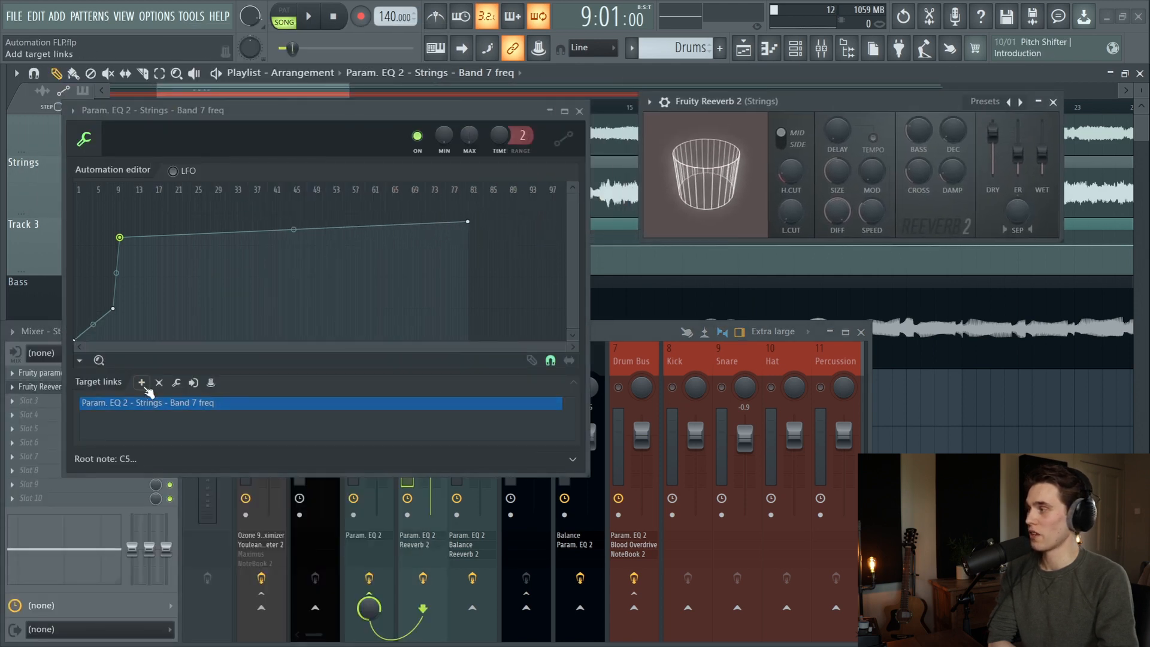
{"action": "left_click", "coordinate": [141, 382]}
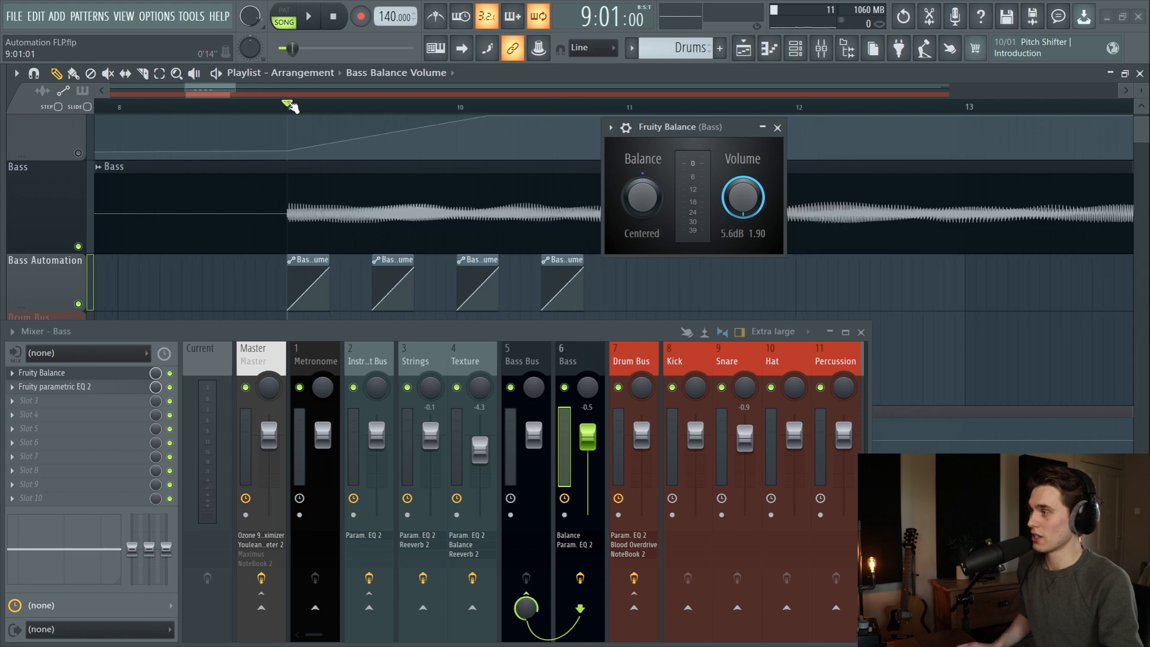
Move the song position to where the bass enters.
{"action": "left_click_drag", "start_coordinate": [742, 196], "coordinate": [742, 219]}
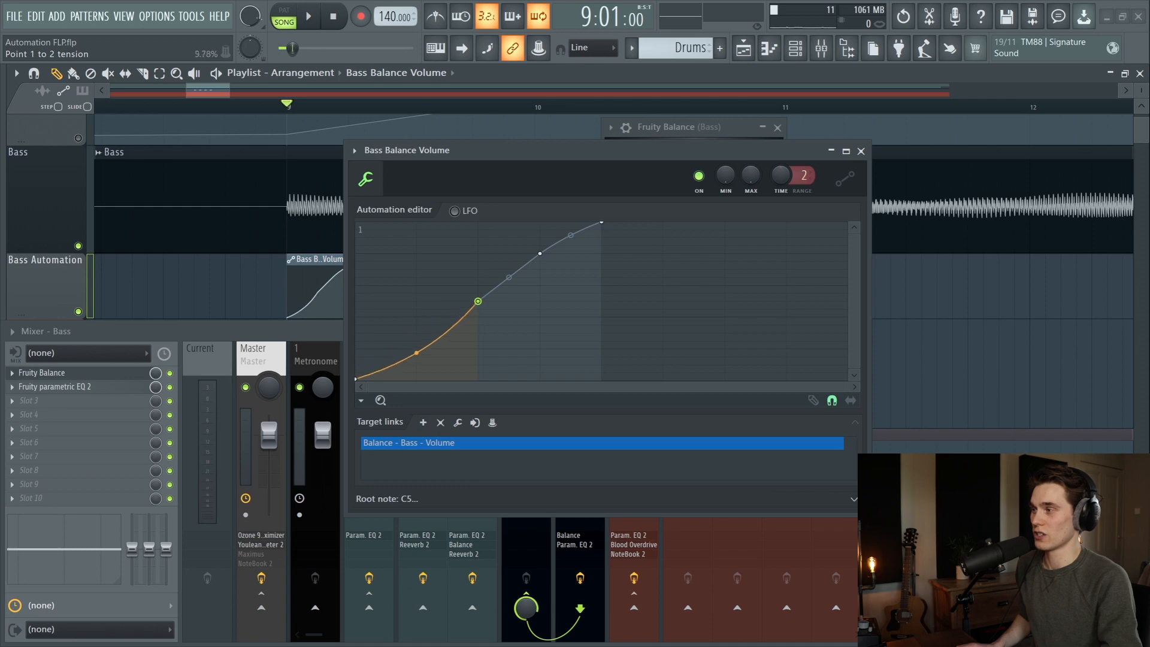
Bend the Bass Balance Volume ramp into a smooth S-curve and close the editor.
{"action": "left_click_drag", "start_coordinate": [478, 301], "coordinate": [541, 244]}
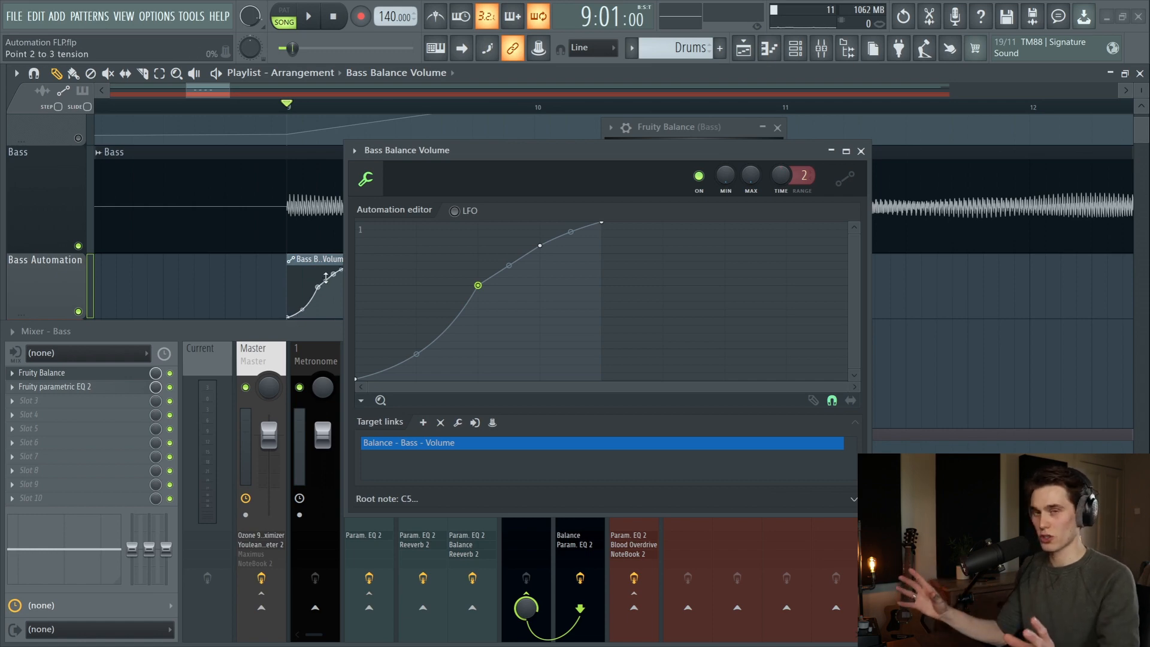
{"action": "left_click", "coordinate": [845, 151]}
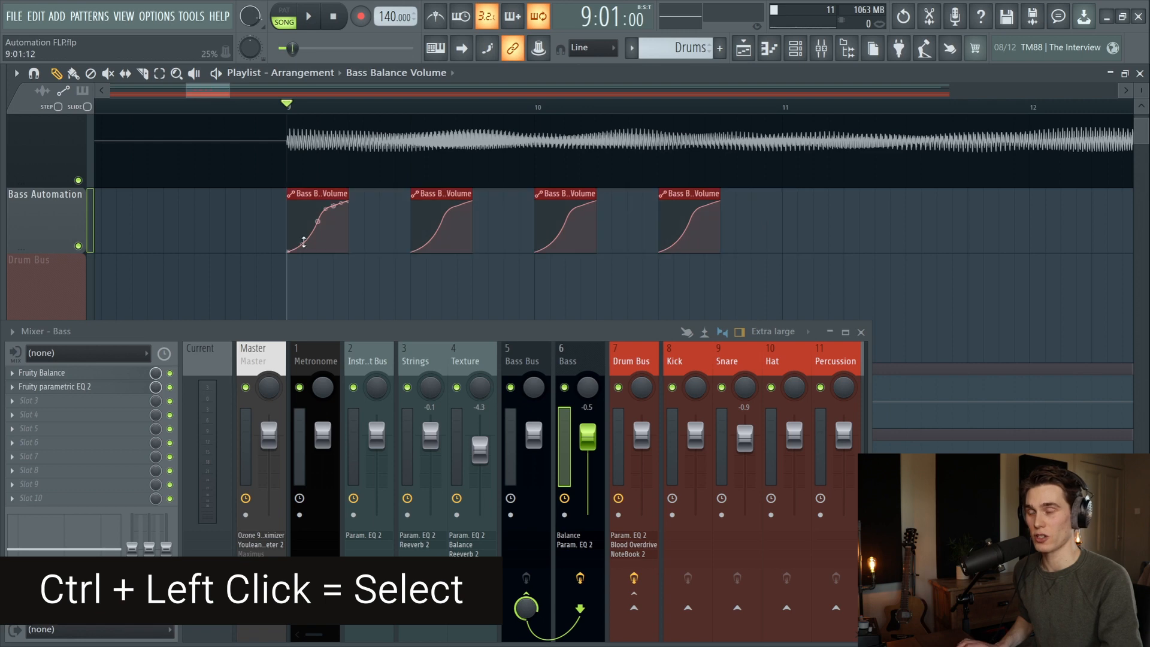
Merge the four Bass Balance Volume clips with Ctrl+G and bring up the channel rack.
{"action": "left_click", "coordinate": [302, 242]}
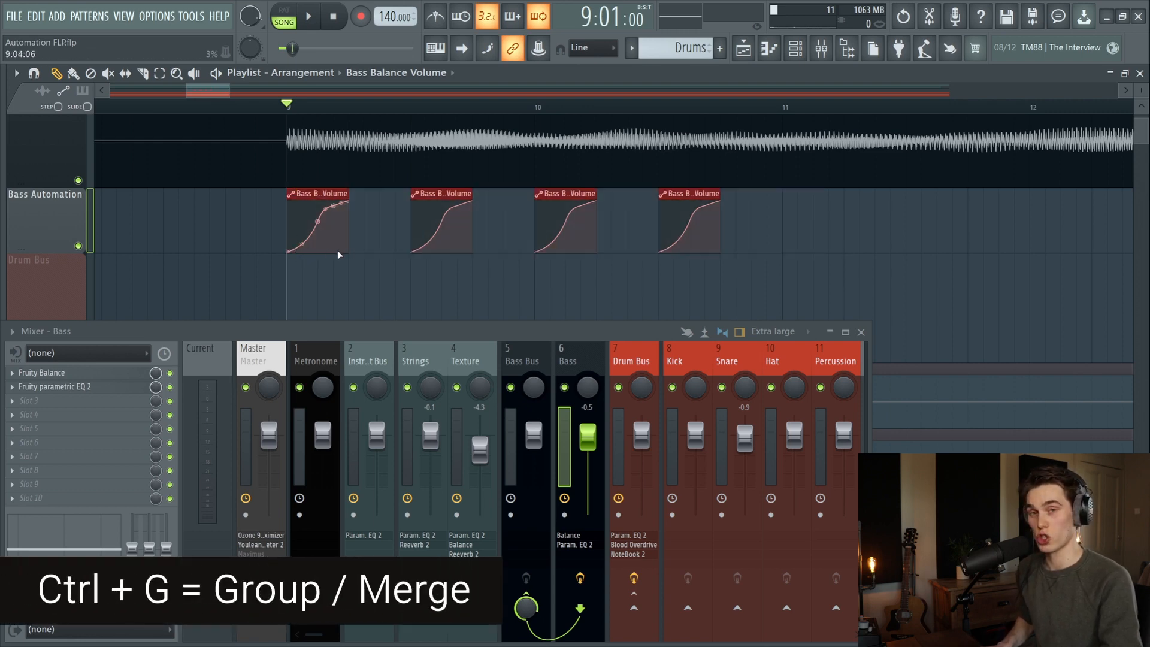
{"action": "key", "text": "ctrl+g"}
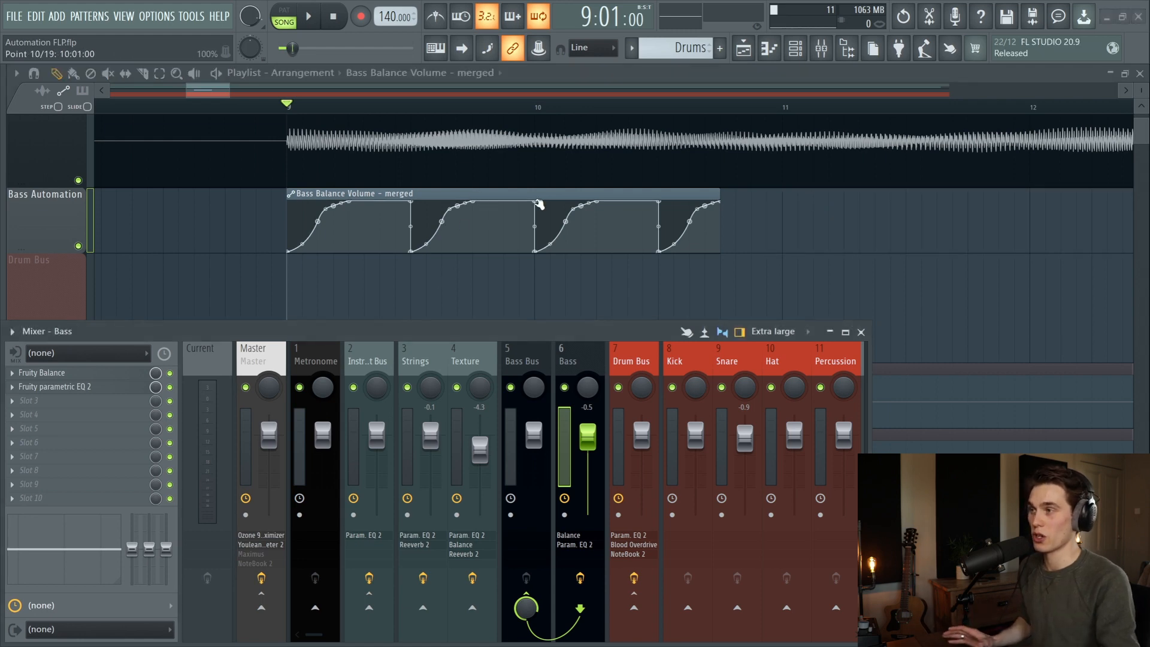
{"action": "left_click", "coordinate": [794, 48]}
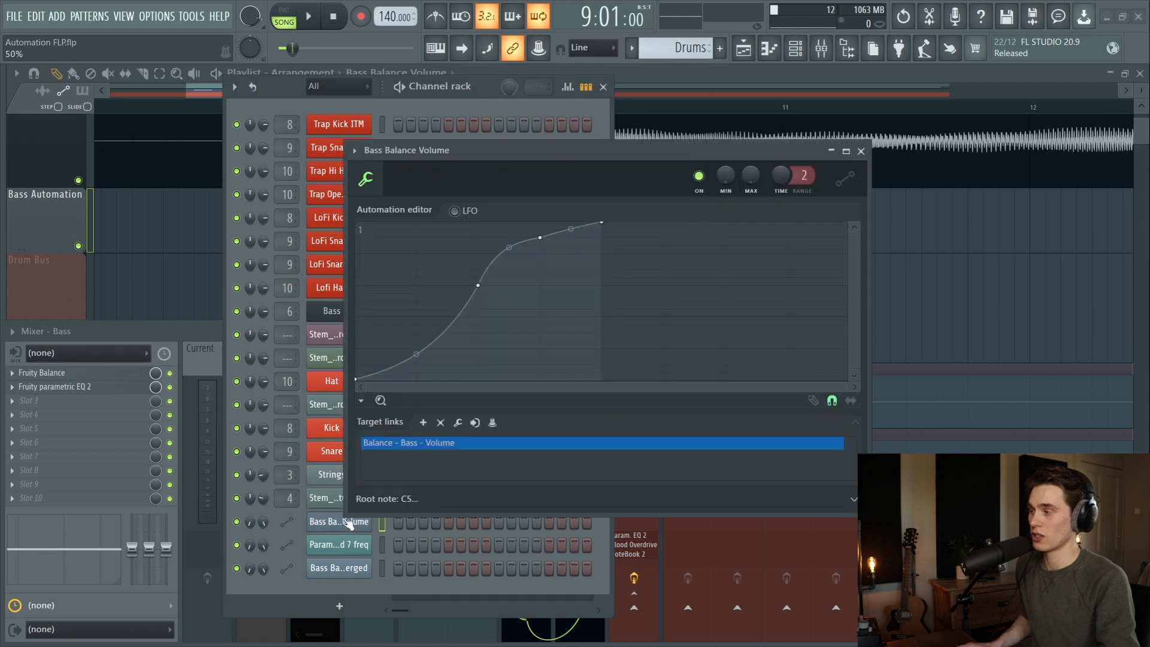
Close the channel rack and undo the clip merge with Ctrl+Alt+Z.
{"action": "left_click", "coordinate": [860, 151]}
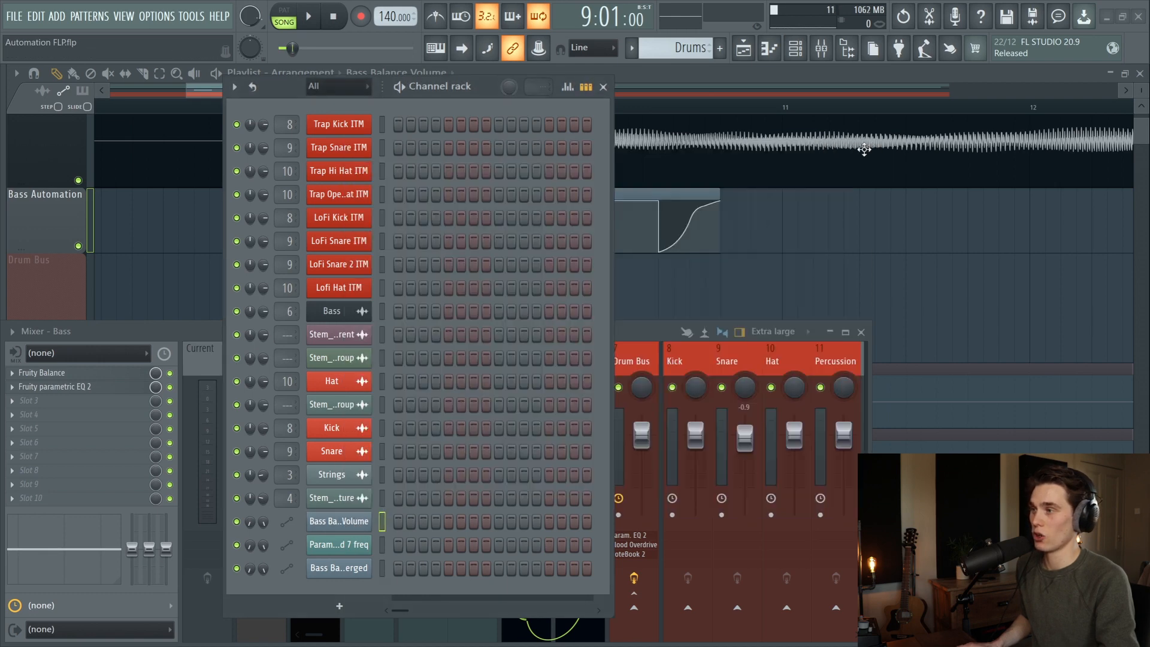
{"action": "left_click", "coordinate": [603, 87]}
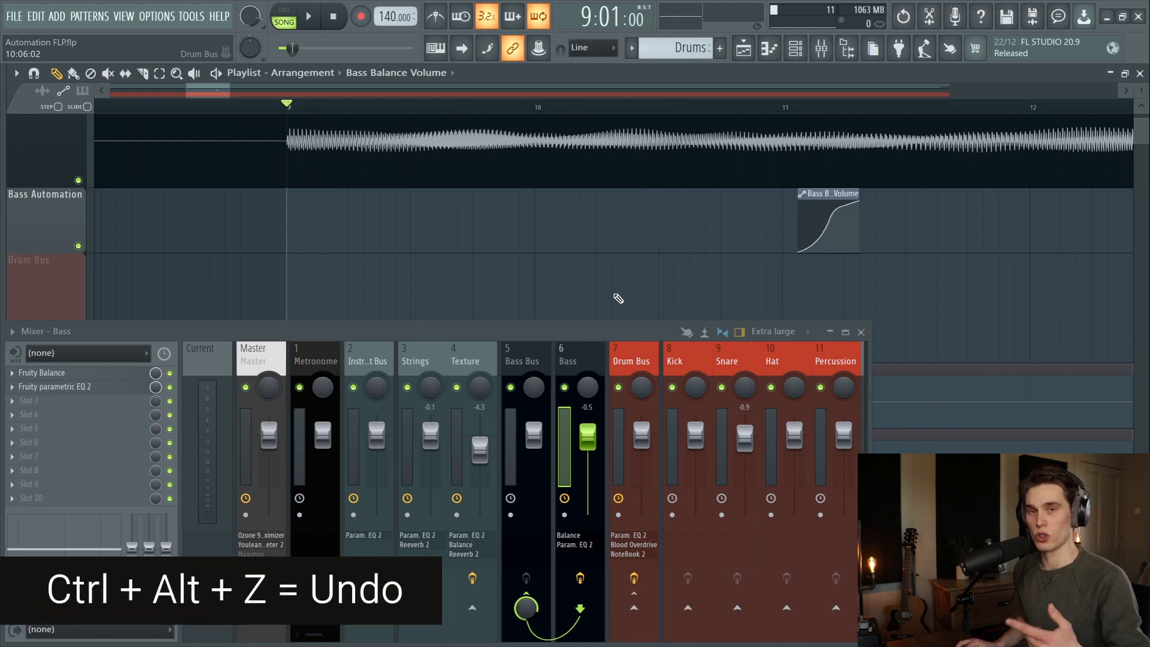
{"action": "key", "text": "ctrl+alt+z"}
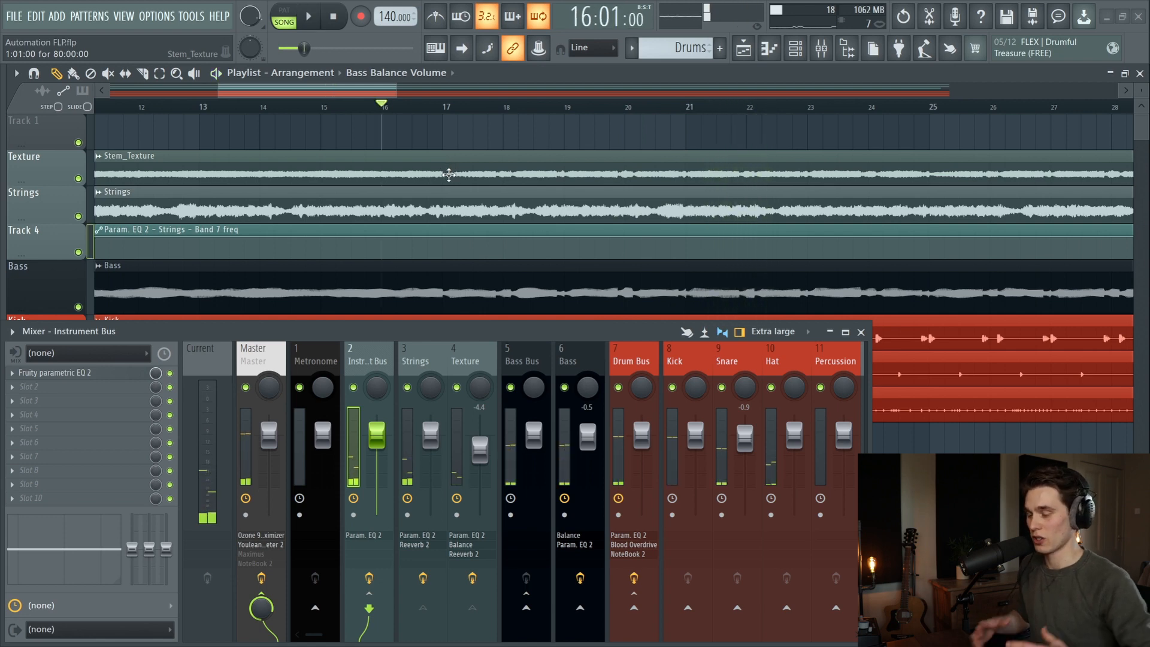
Create the Instrument Bus volume automation clip and draw a sharp dip just before bar 16.
{"action": "right_click", "coordinate": [375, 436]}
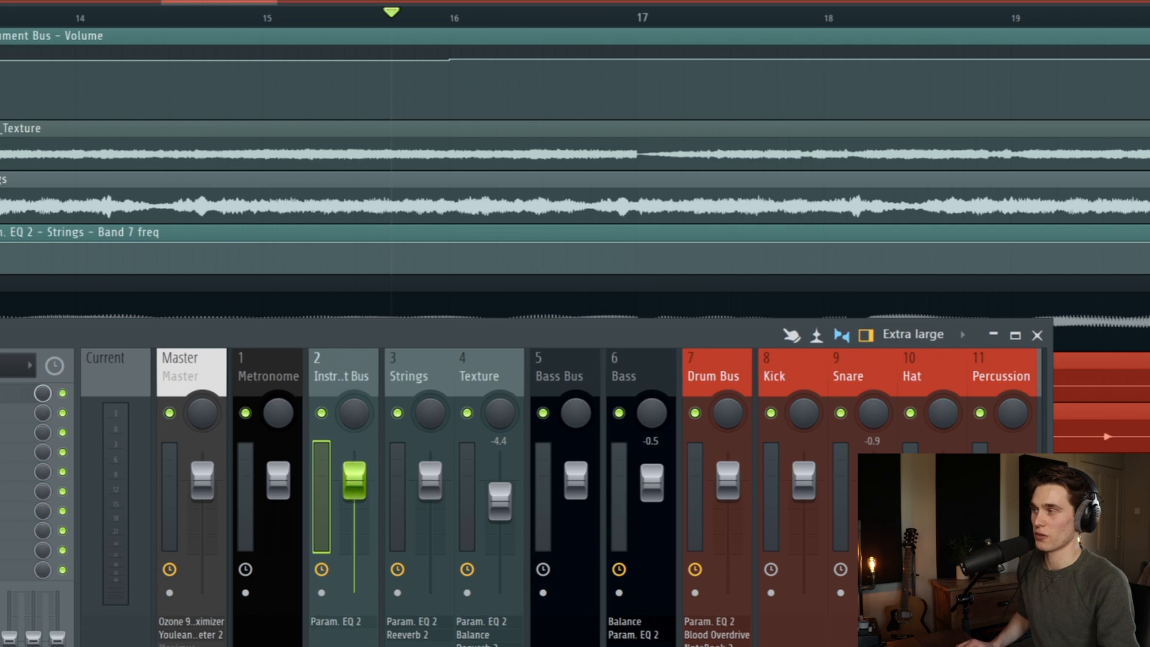
{"action": "left_click_drag", "start_coordinate": [354, 477], "coordinate": [354, 592]}
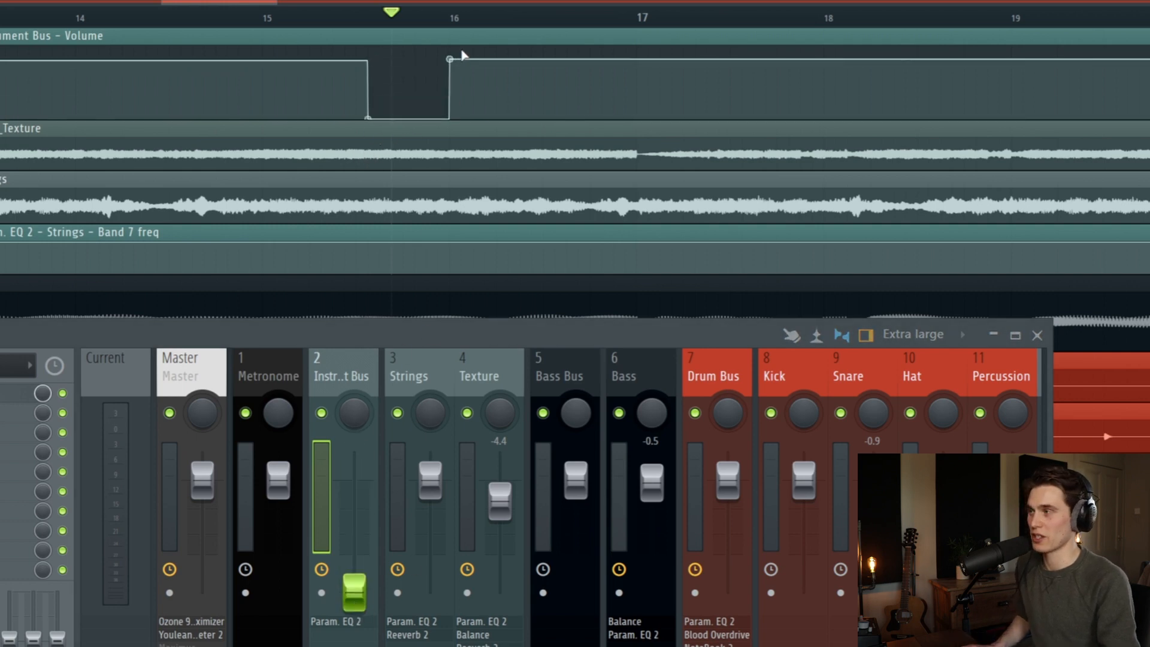
{"action": "left_click_drag", "start_coordinate": [353, 594], "coordinate": [353, 454]}
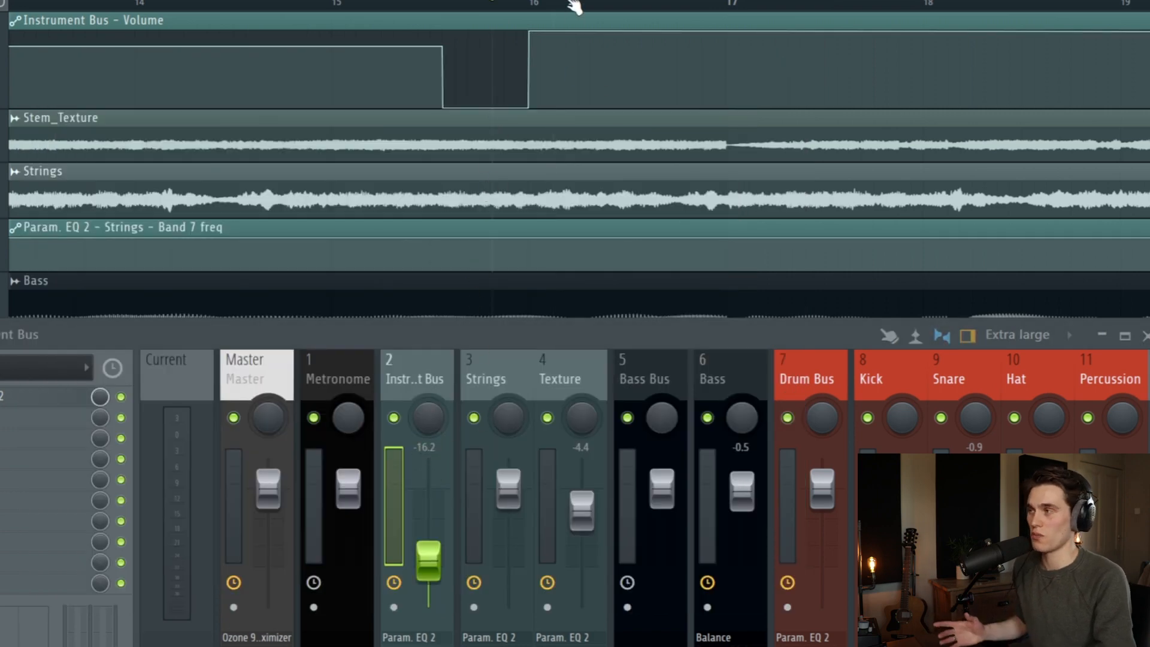
Adjust the Instrument Bus volume curve and bring up the clip's automation editor with MIN/MAX knobs.
{"action": "left_click_drag", "start_coordinate": [428, 558], "coordinate": [428, 499]}
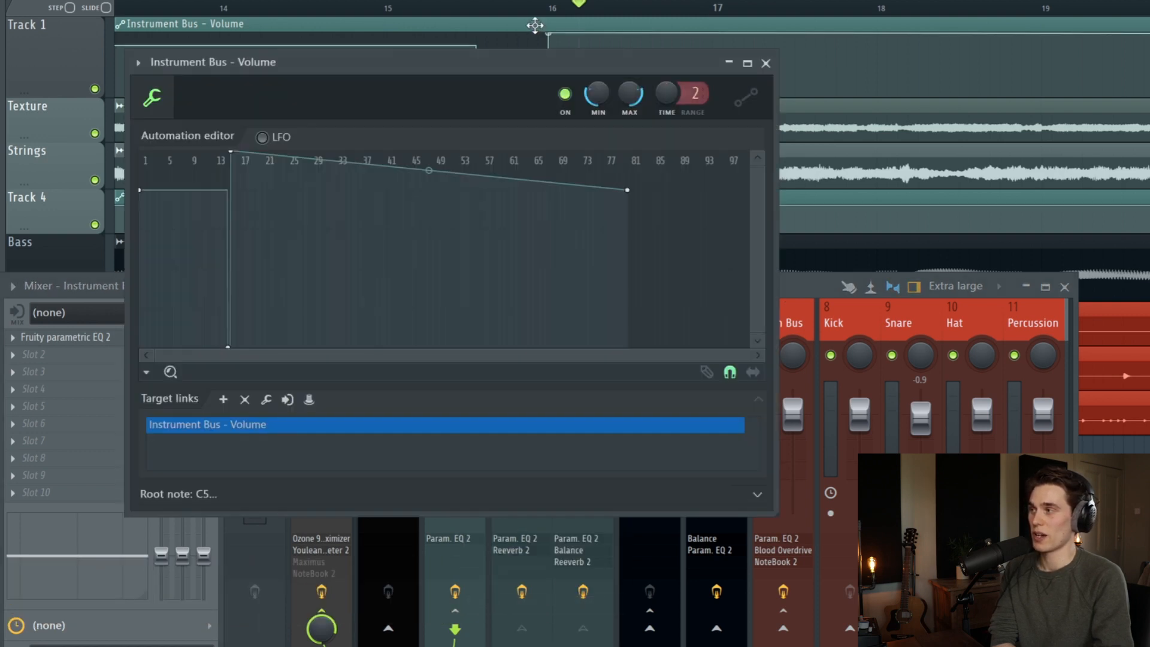
Paste the copied 80% value into the clip's MIN knob and close the settings.
{"action": "right_click", "coordinate": [596, 95]}
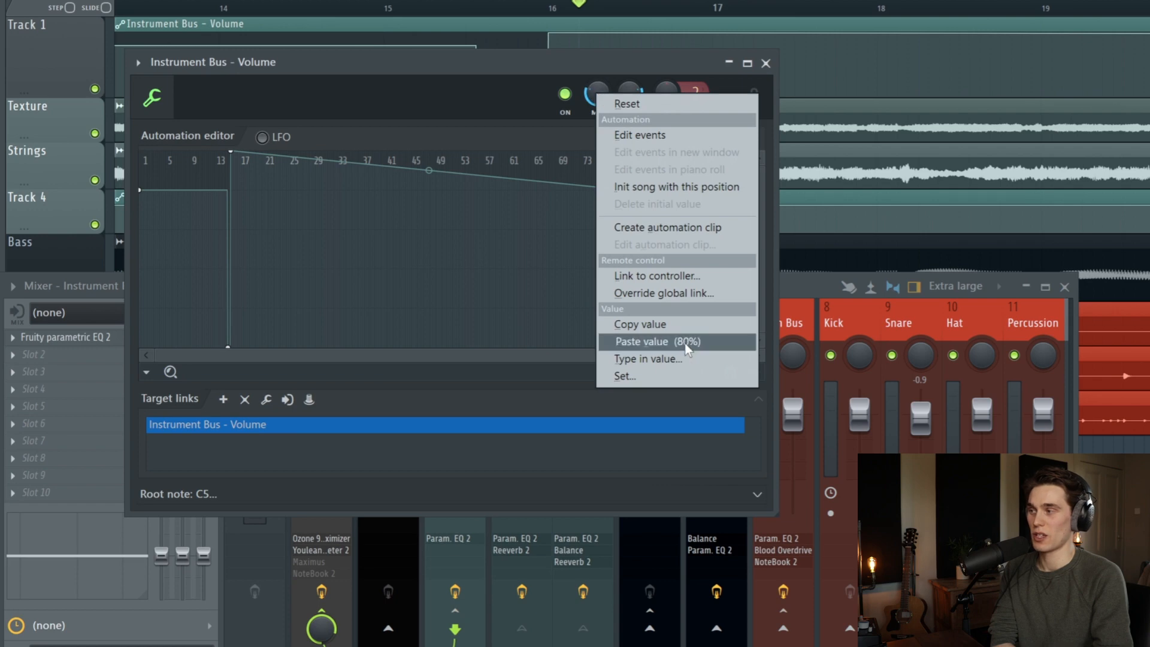
{"action": "left_click", "coordinate": [655, 341]}
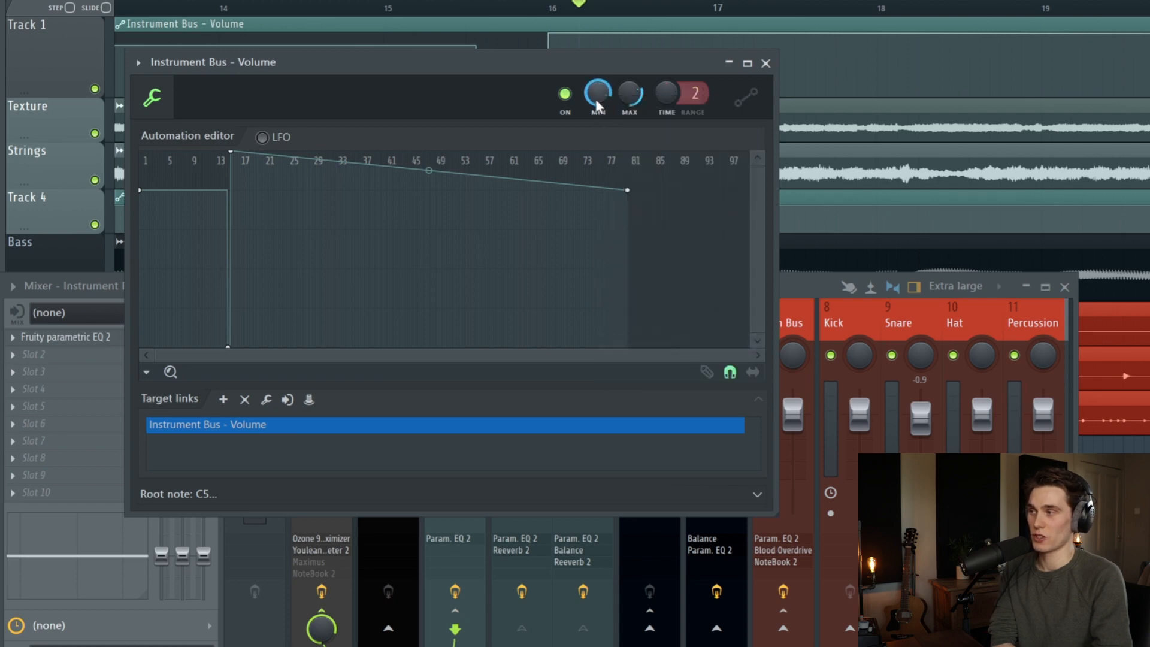
{"action": "left_click", "coordinate": [765, 63]}
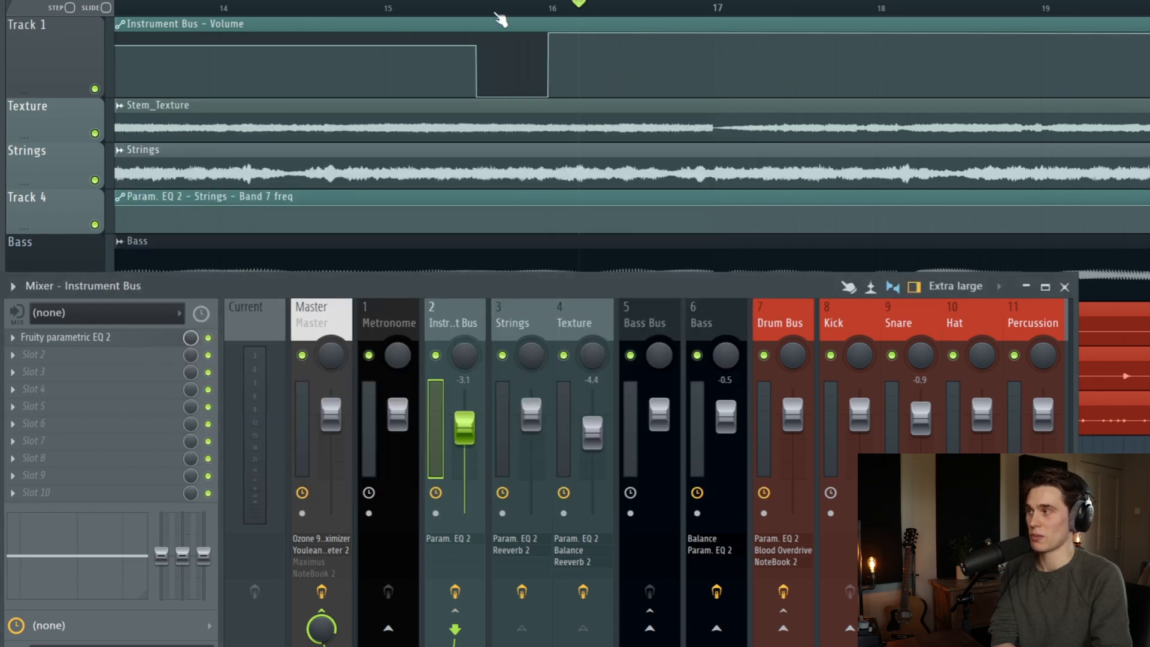
Raise the Instrument Bus fader to about 1.4 dB and paste that 84% value into the clip's MAX knob.
{"action": "left_click_drag", "start_coordinate": [464, 433], "coordinate": [465, 411]}
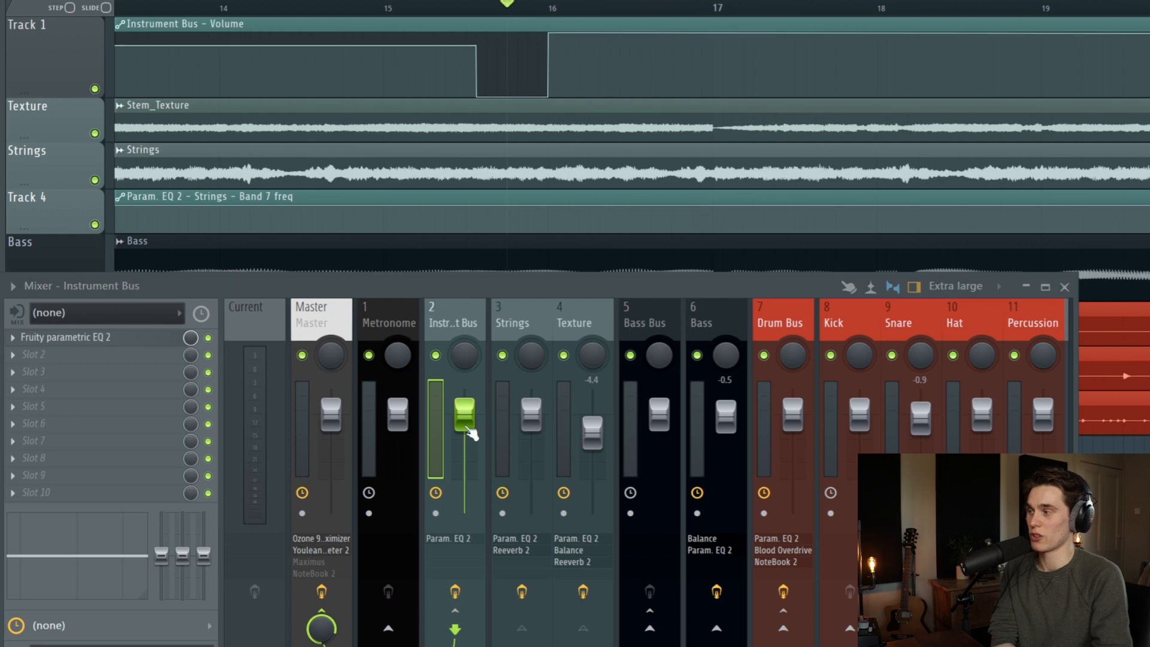
{"action": "left_click_drag", "start_coordinate": [466, 418], "coordinate": [465, 408]}
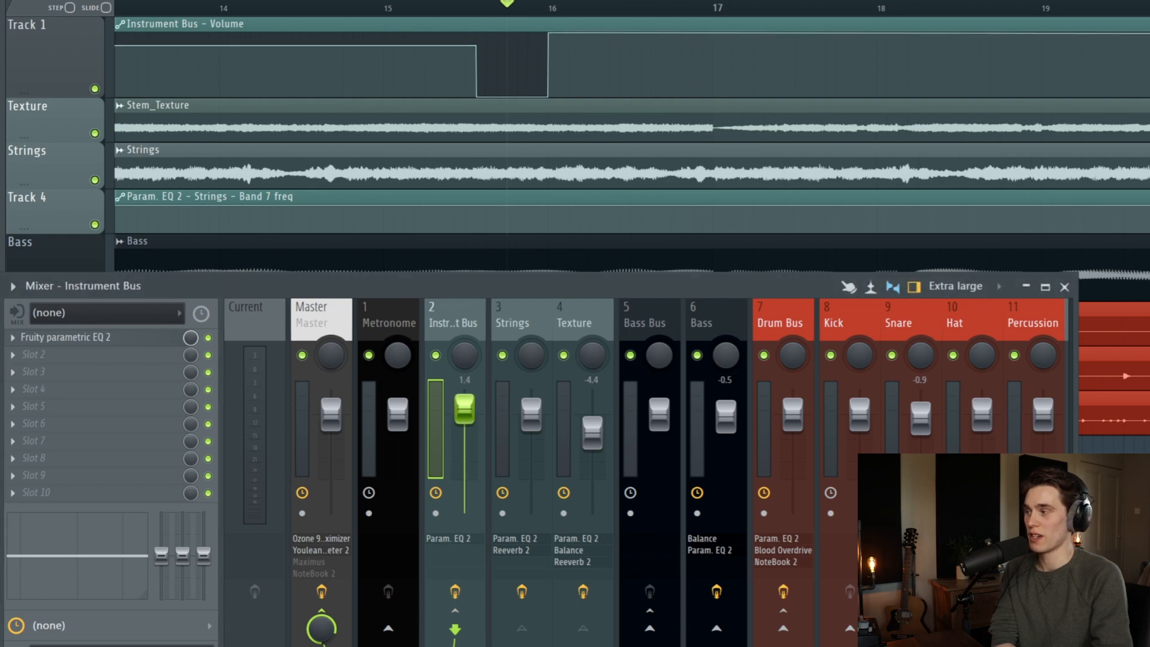
{"action": "left_click_drag", "start_coordinate": [464, 407], "coordinate": [465, 408]}
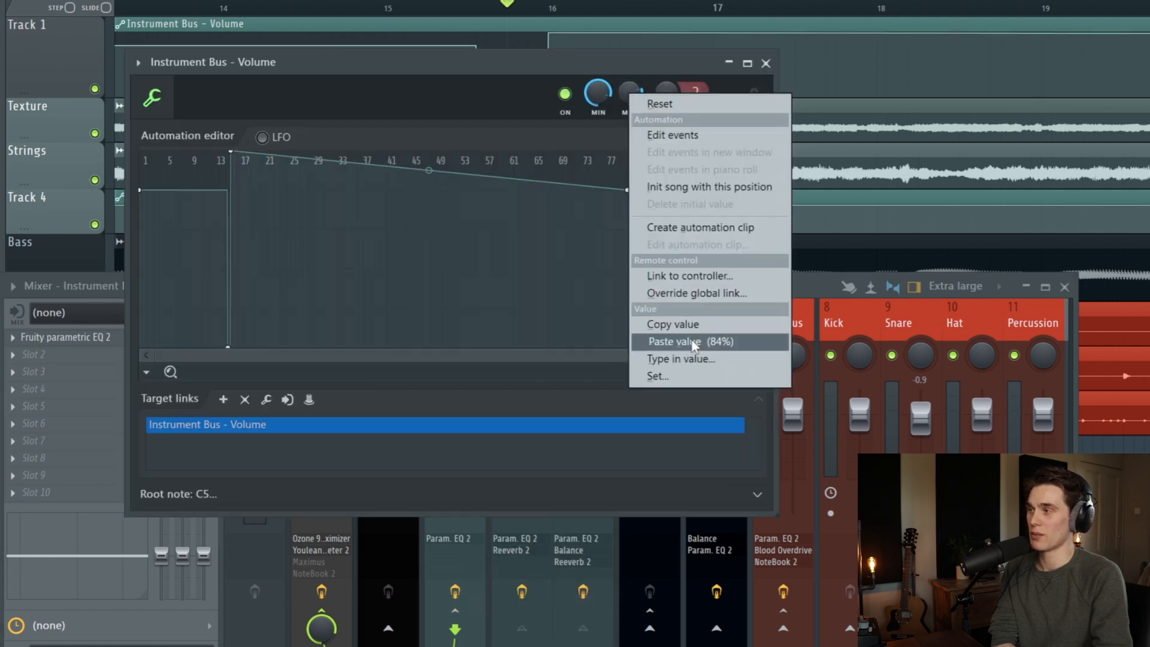
{"action": "left_click", "coordinate": [672, 341]}
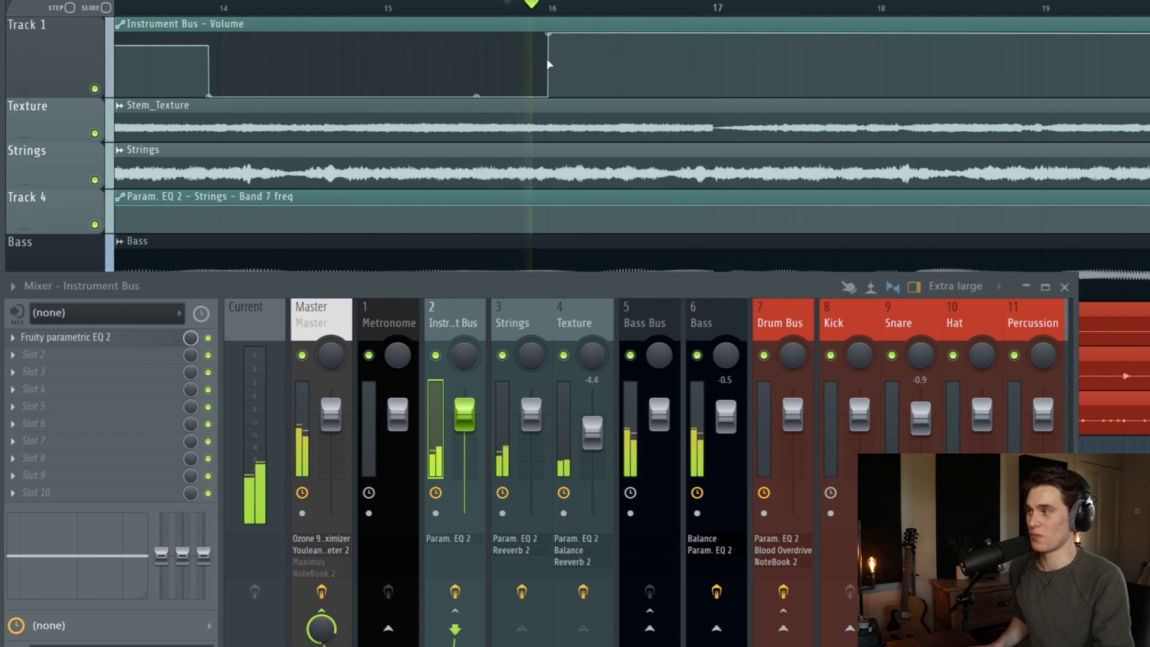
{"action": "left_click_drag", "start_coordinate": [464, 440], "coordinate": [464, 407]}
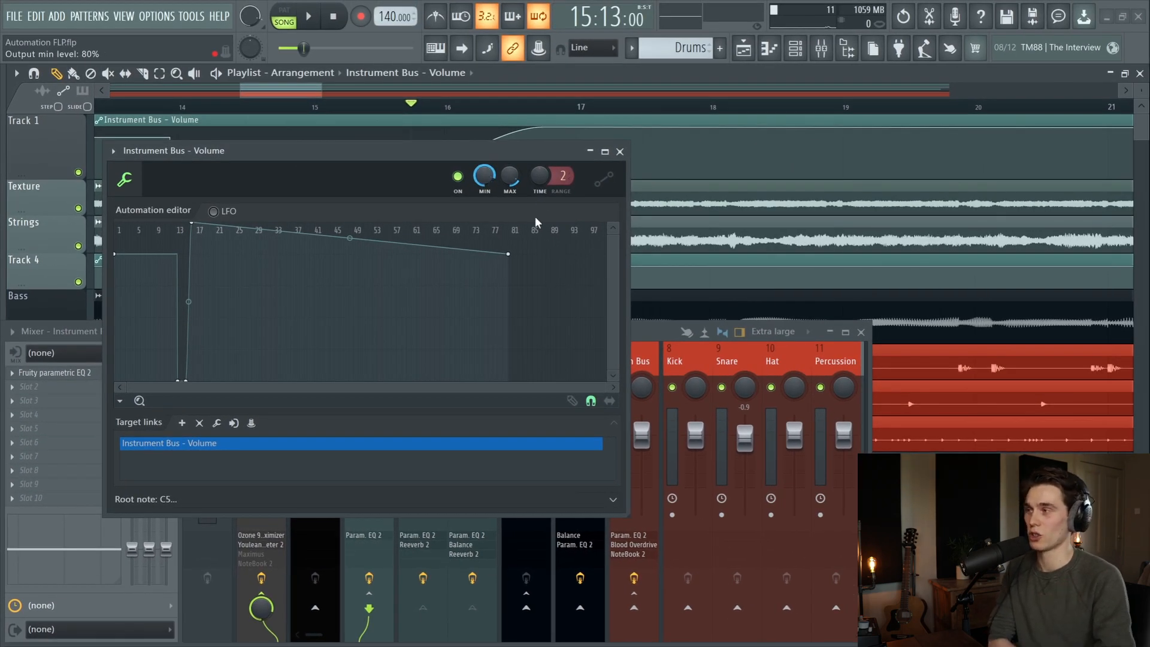
{"action": "left_click", "coordinate": [620, 151]}
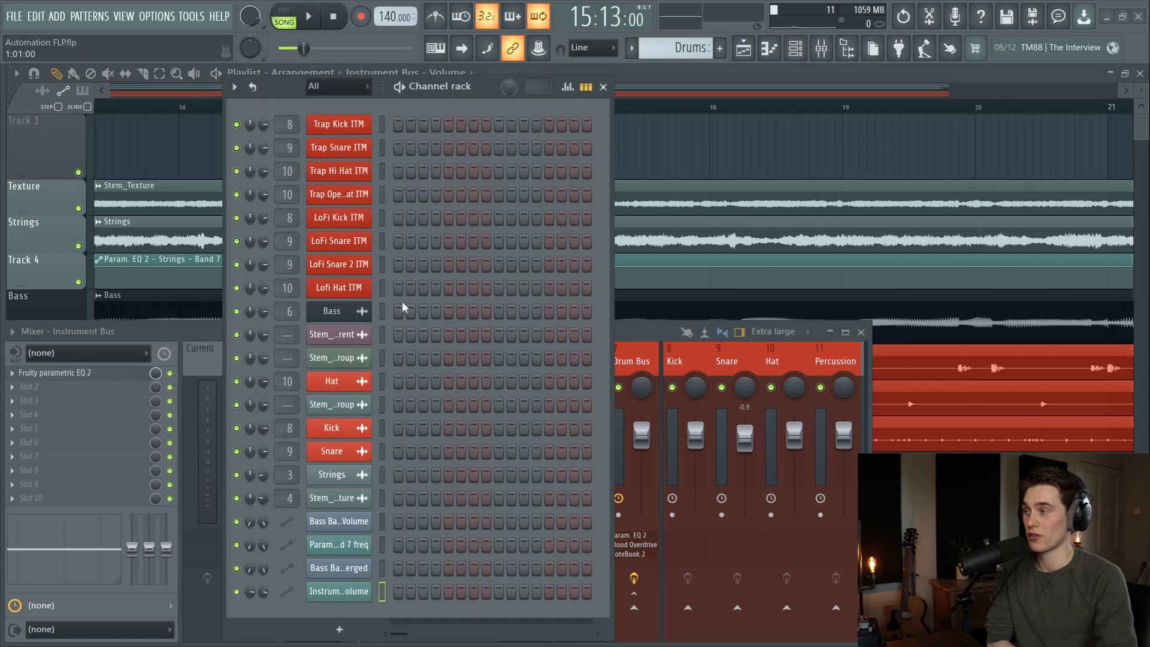
Delete the Instrument Bus Volume automation clip from the Channel rack and test the bus fader.
{"action": "right_click", "coordinate": [338, 592]}
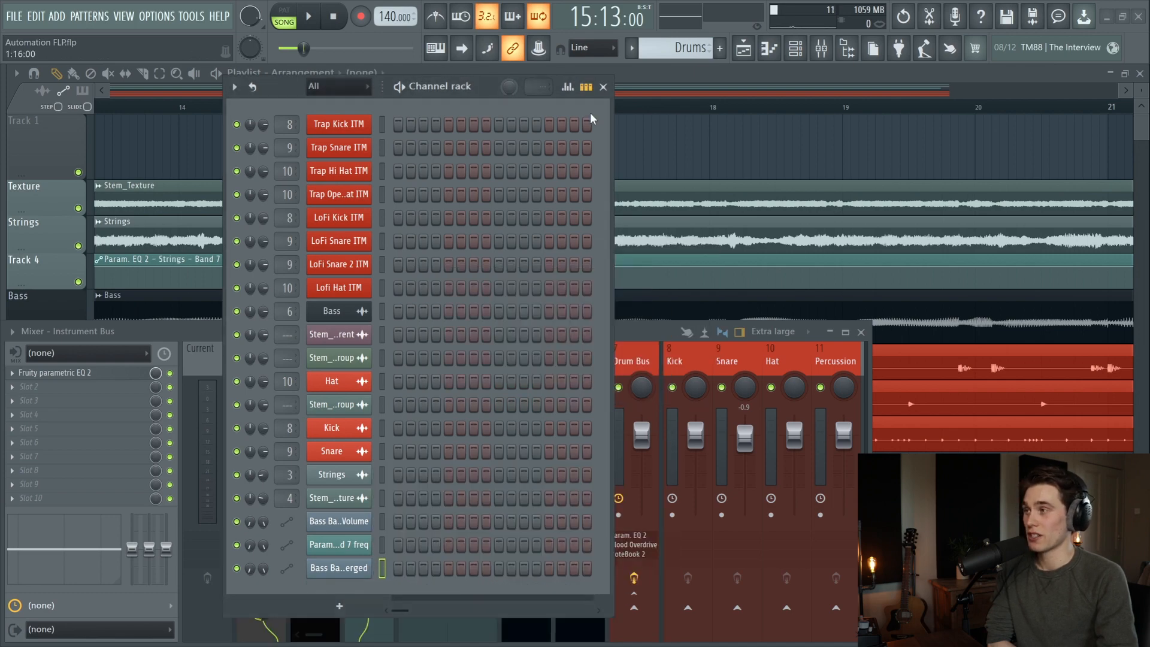
{"action": "left_click", "coordinate": [603, 86]}
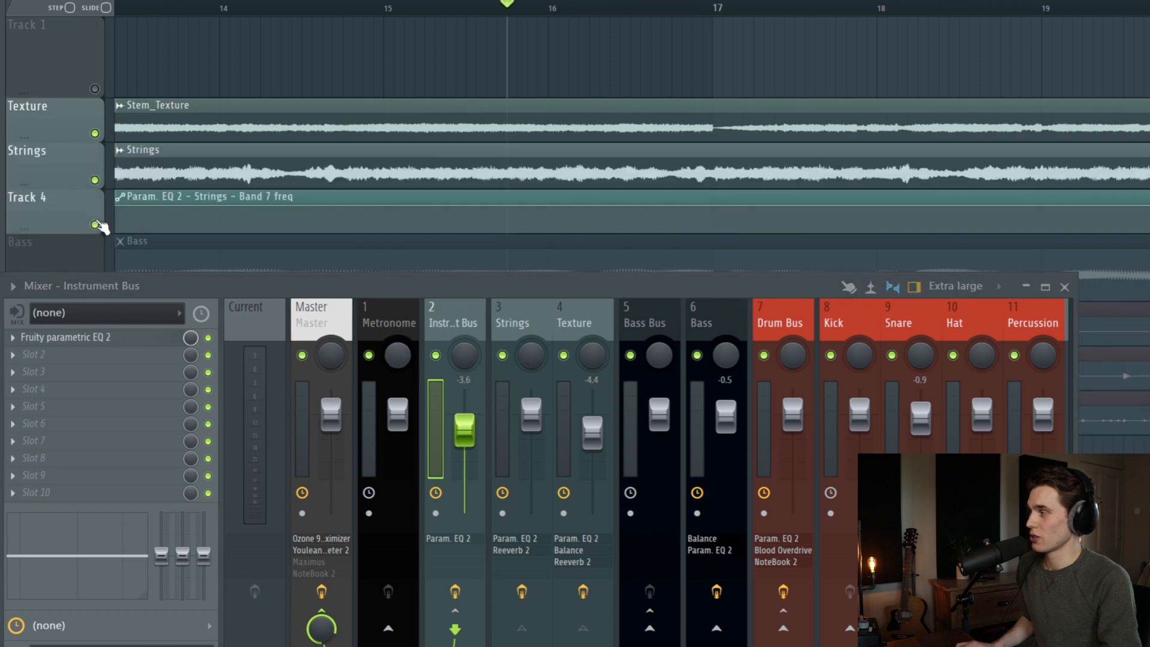
{"action": "left_click_drag", "start_coordinate": [464, 429], "coordinate": [464, 451]}
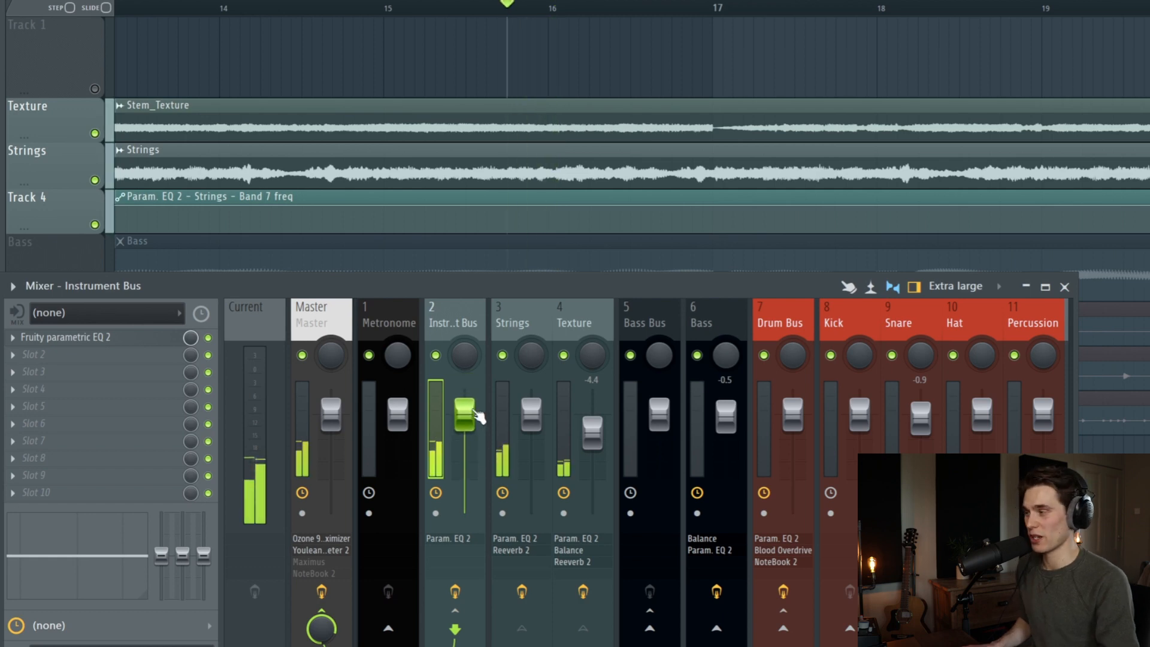
{"action": "right_click", "coordinate": [463, 415]}
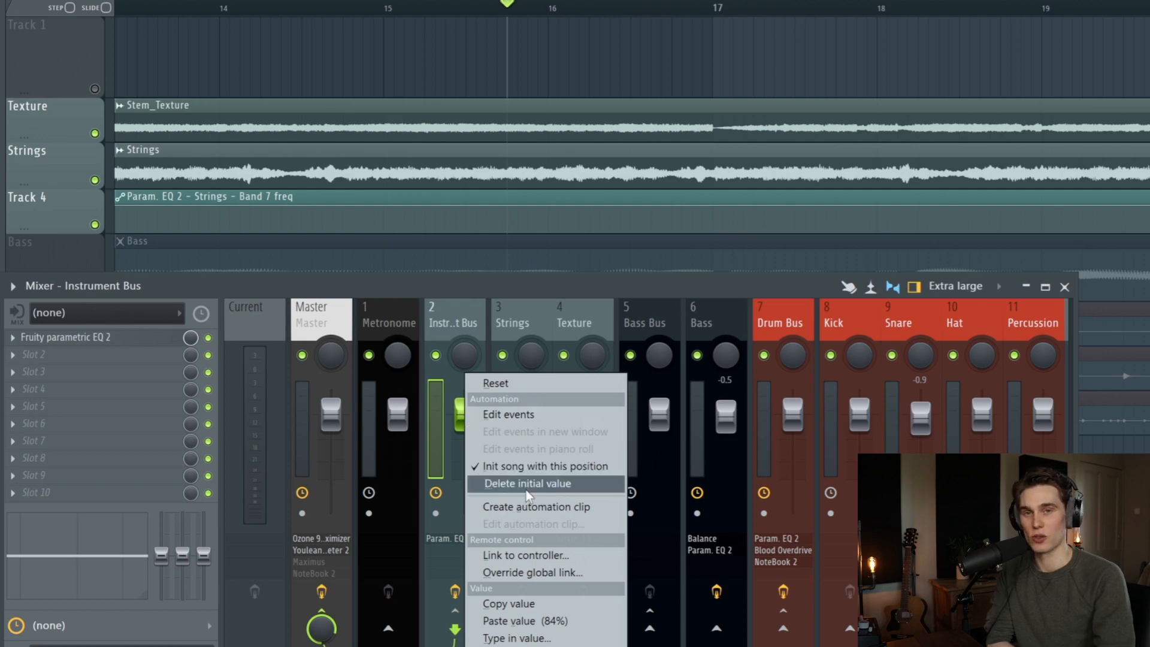
Delete the fader's stored initial value, then confirm it moves freely between -5.3 and 1.8 dB.
{"action": "left_click", "coordinate": [525, 484]}
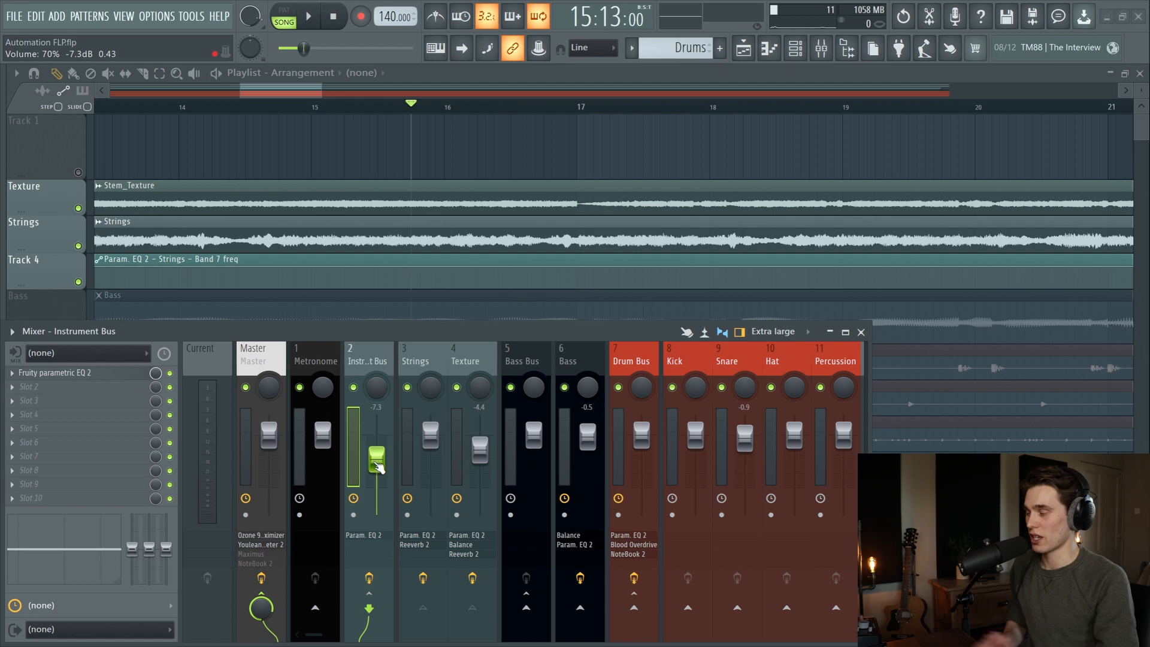
{"action": "left_click_drag", "start_coordinate": [376, 462], "coordinate": [377, 440]}
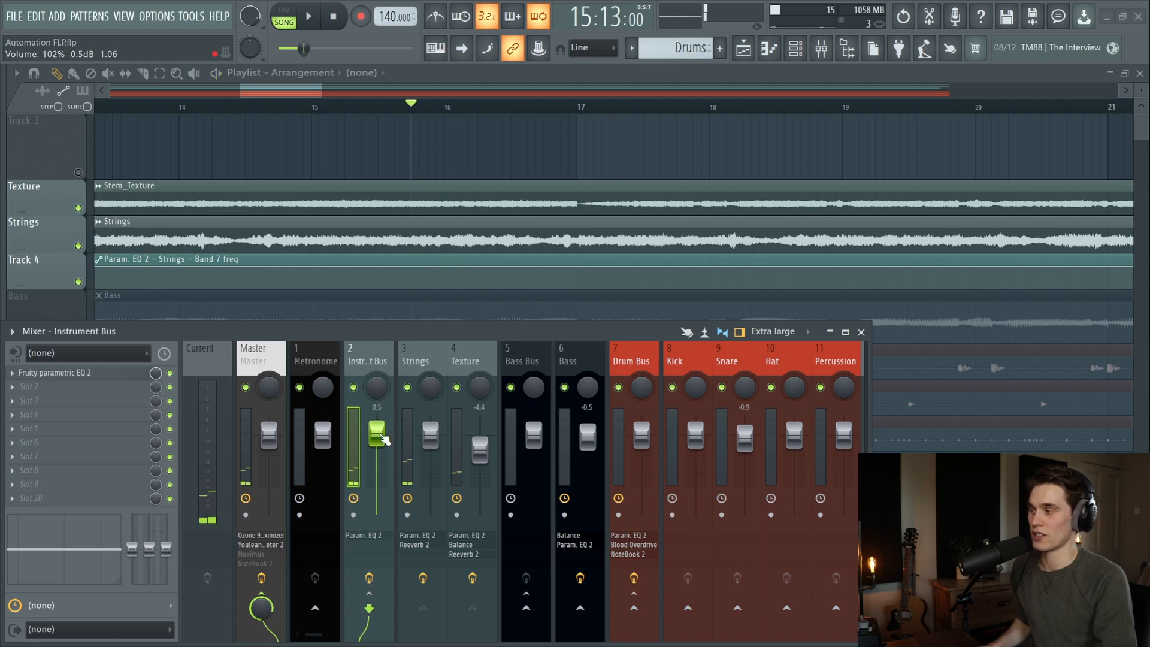
{"action": "left_click_drag", "start_coordinate": [378, 437], "coordinate": [376, 447]}
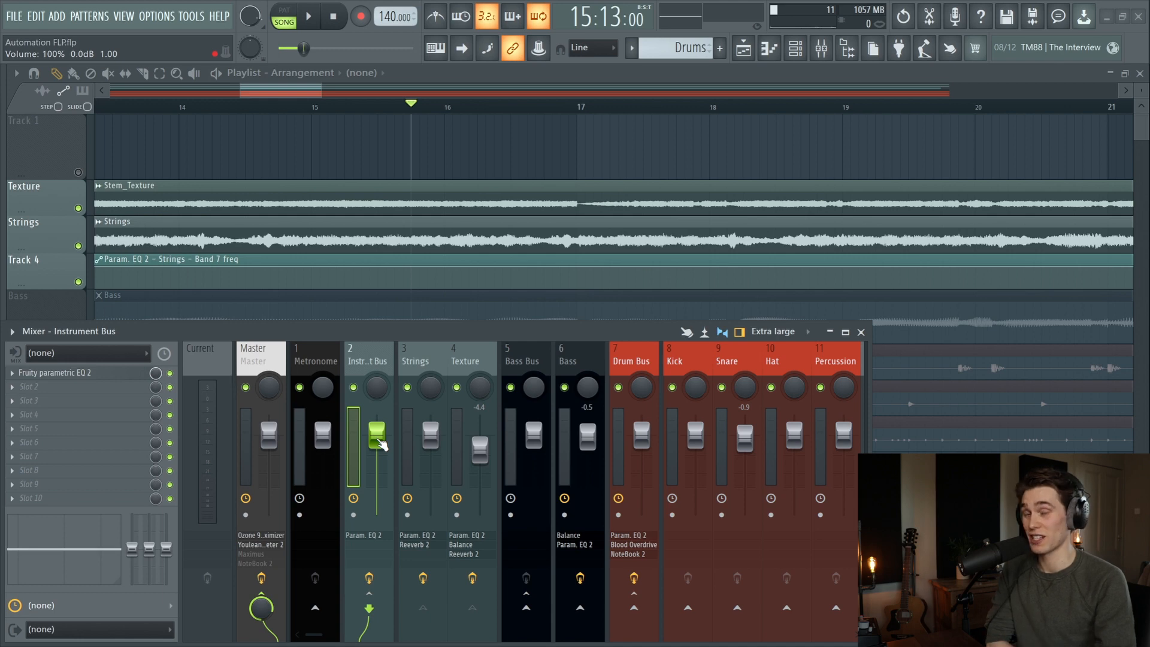
{"action": "left_click_drag", "start_coordinate": [378, 432], "coordinate": [378, 455]}
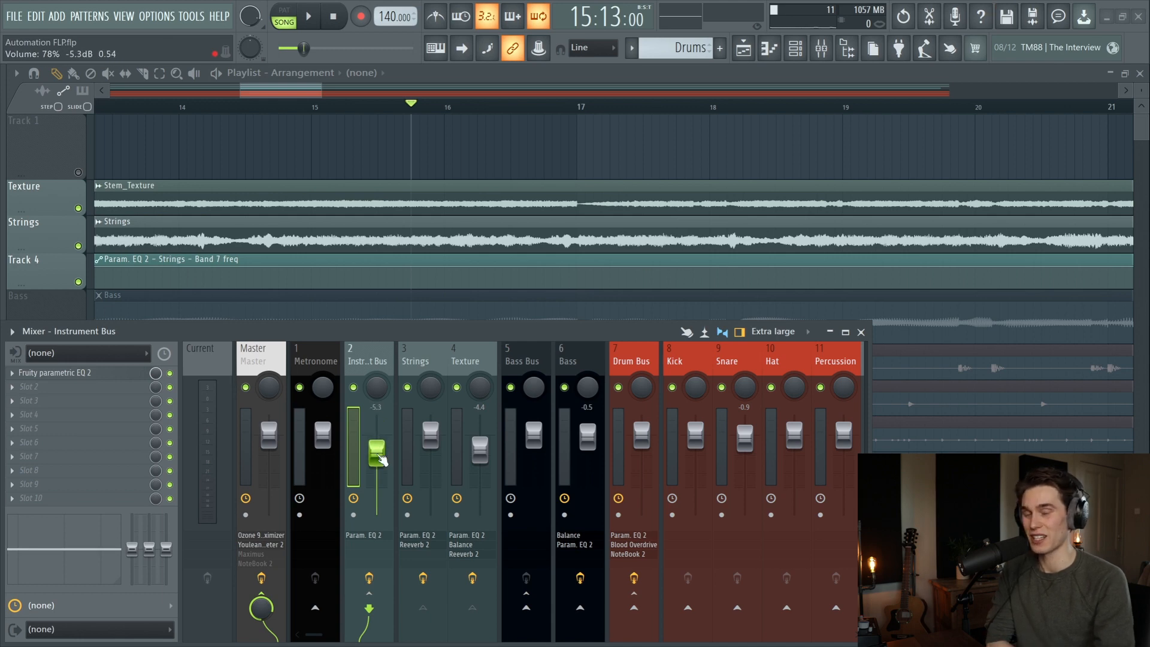
{"action": "left_click_drag", "start_coordinate": [379, 452], "coordinate": [378, 428]}
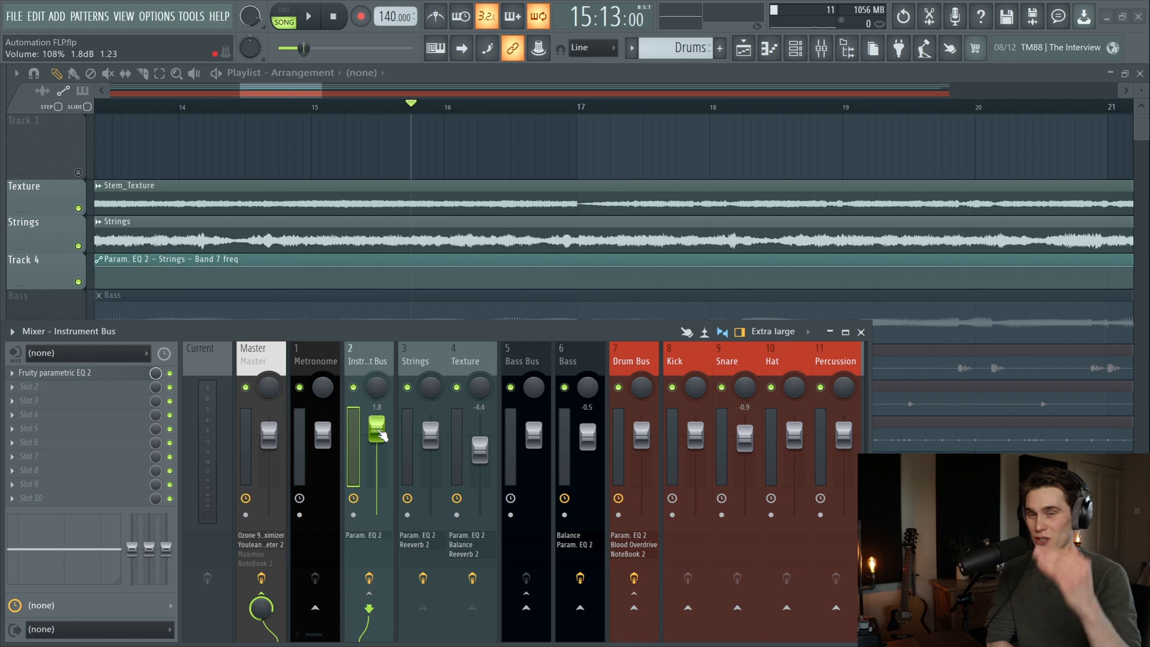
{"action": "right_click", "coordinate": [378, 433]}
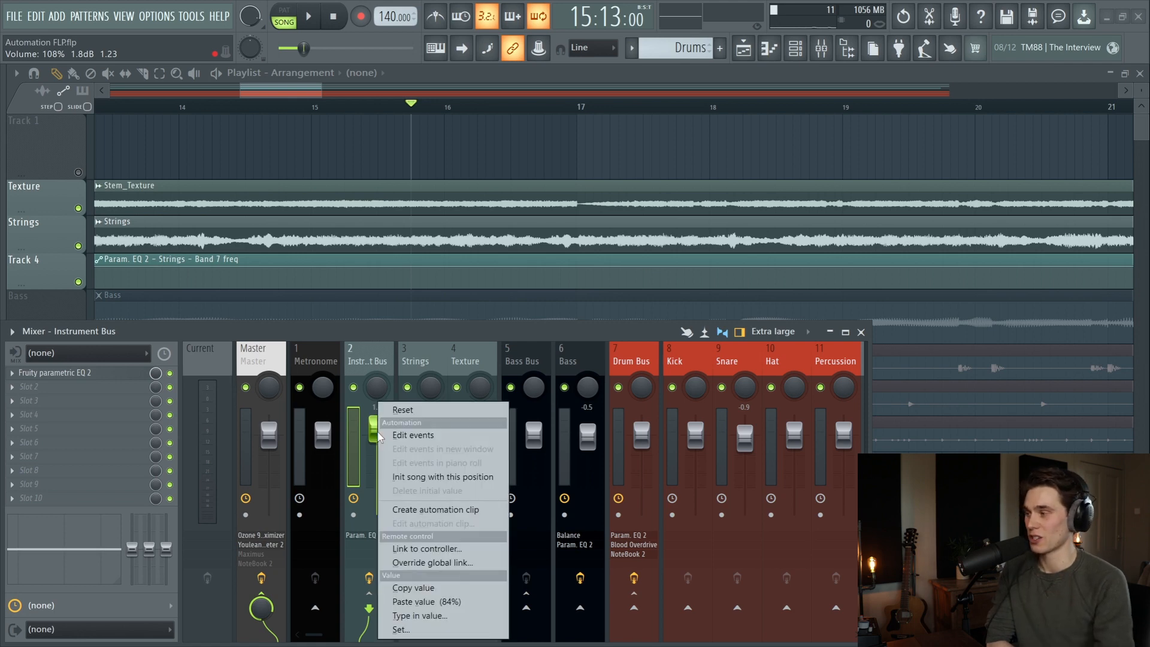
{"action": "mouse_move", "coordinate": [433, 496]}
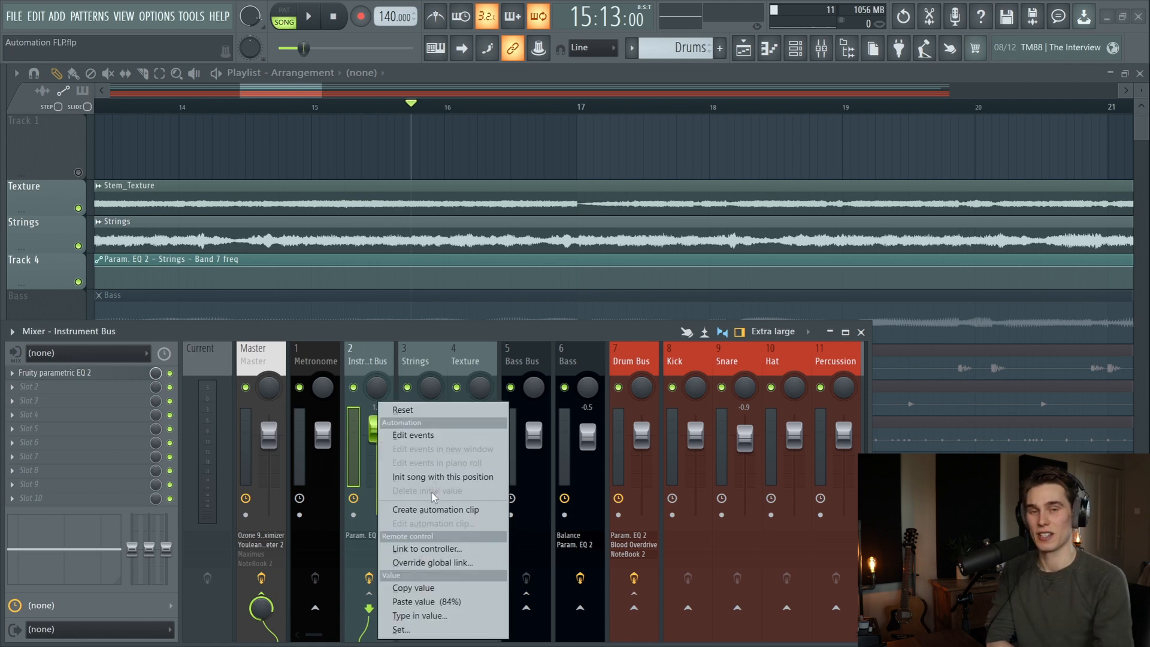